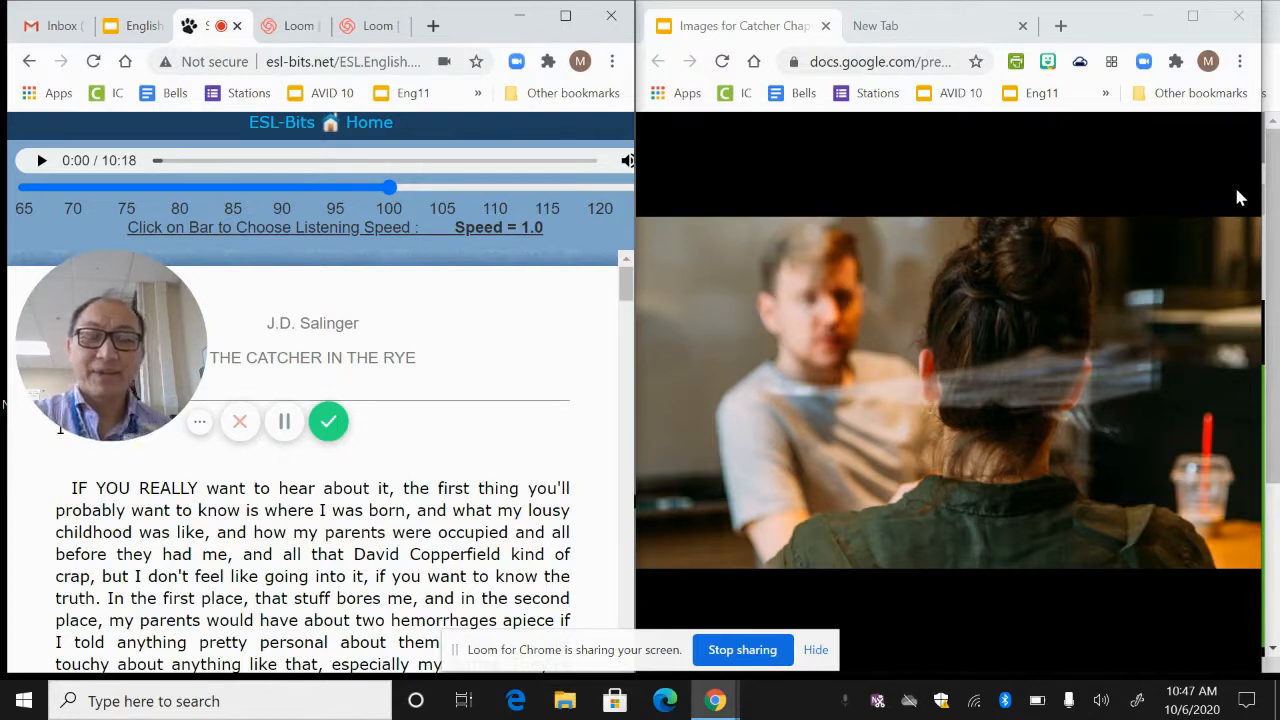
{"action": "mouse_move", "coordinate": [1008, 384]}
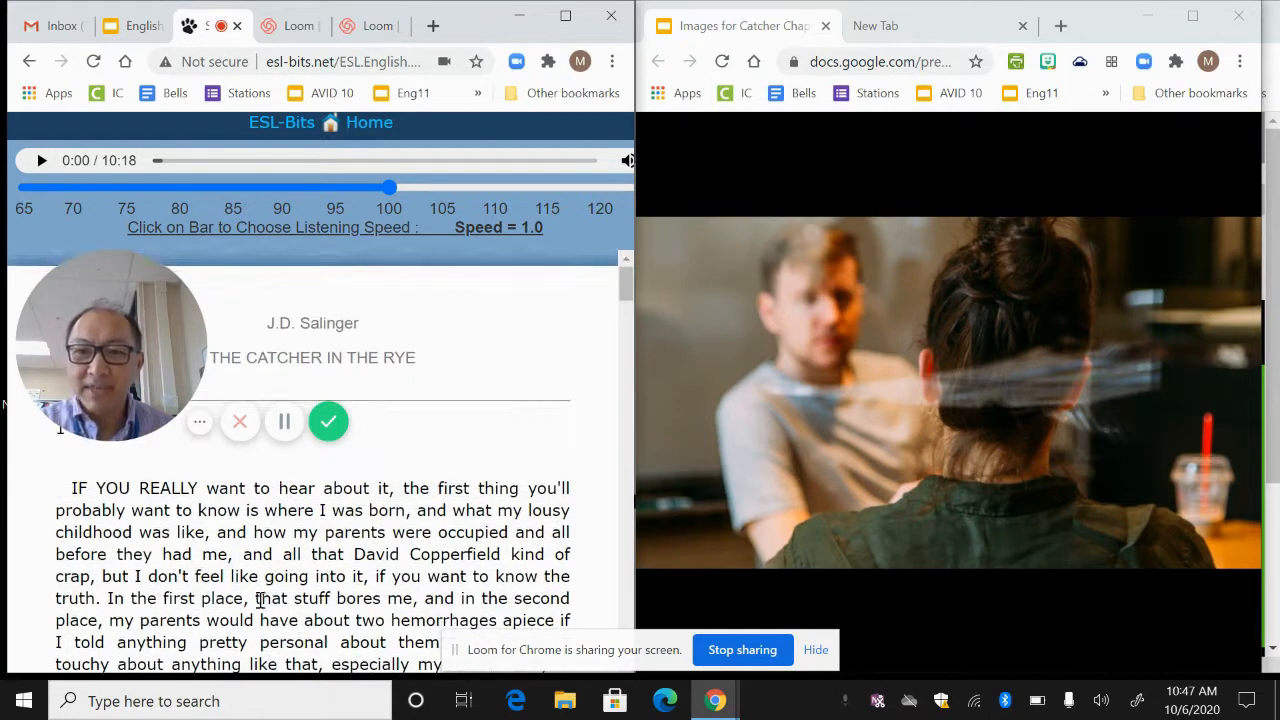
Scroll down through the opening paragraph of the story while reading it aloud.
{"action": "scroll", "scroll_direction": "down", "scroll_amount": 3}
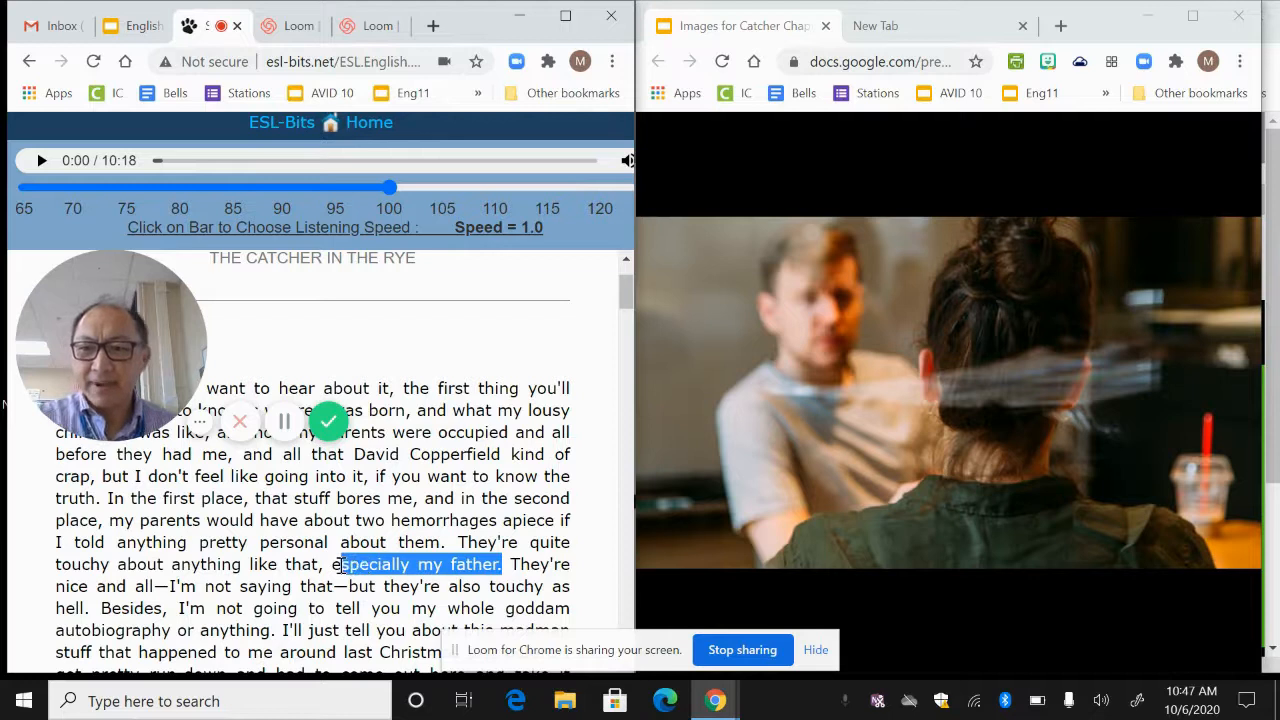
{"action": "scroll", "scroll_direction": "down", "scroll_amount": 3}
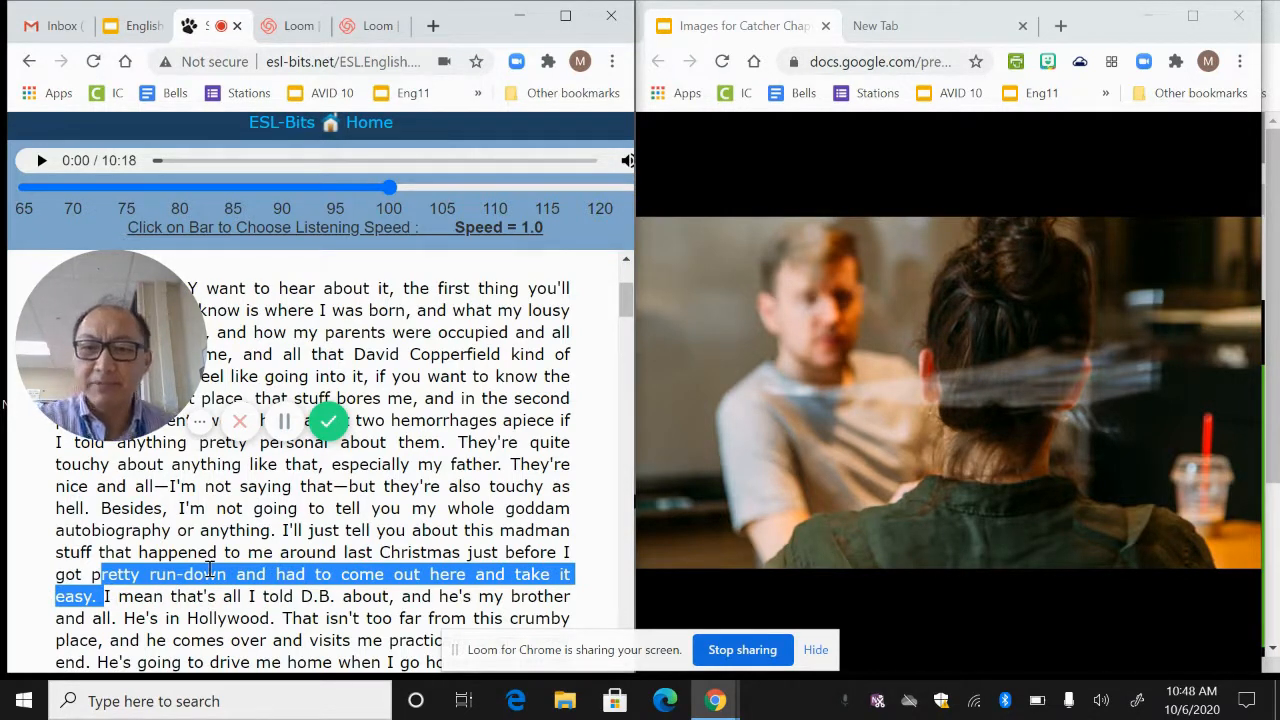
{"action": "scroll", "scroll_direction": "down", "scroll_amount": 3}
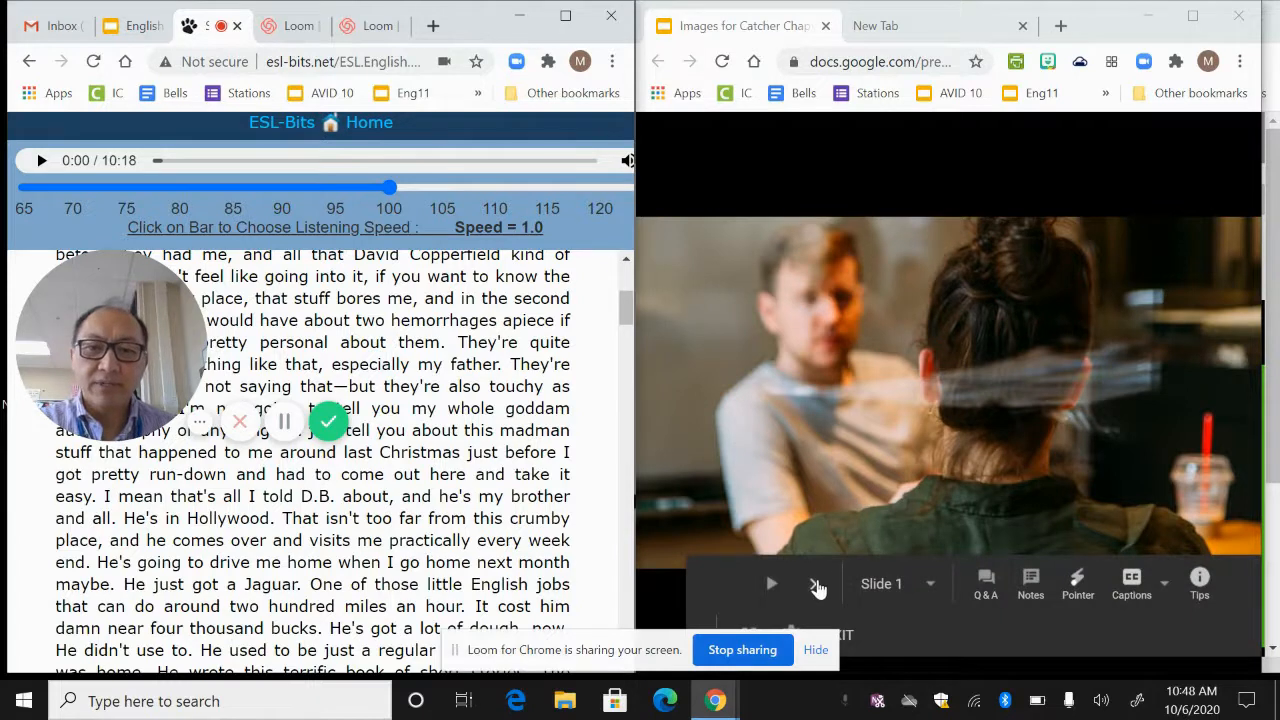
Advance the slideshow to the vintage Jaguar image matching D.B.'s car.
{"action": "left_click", "coordinate": [818, 584]}
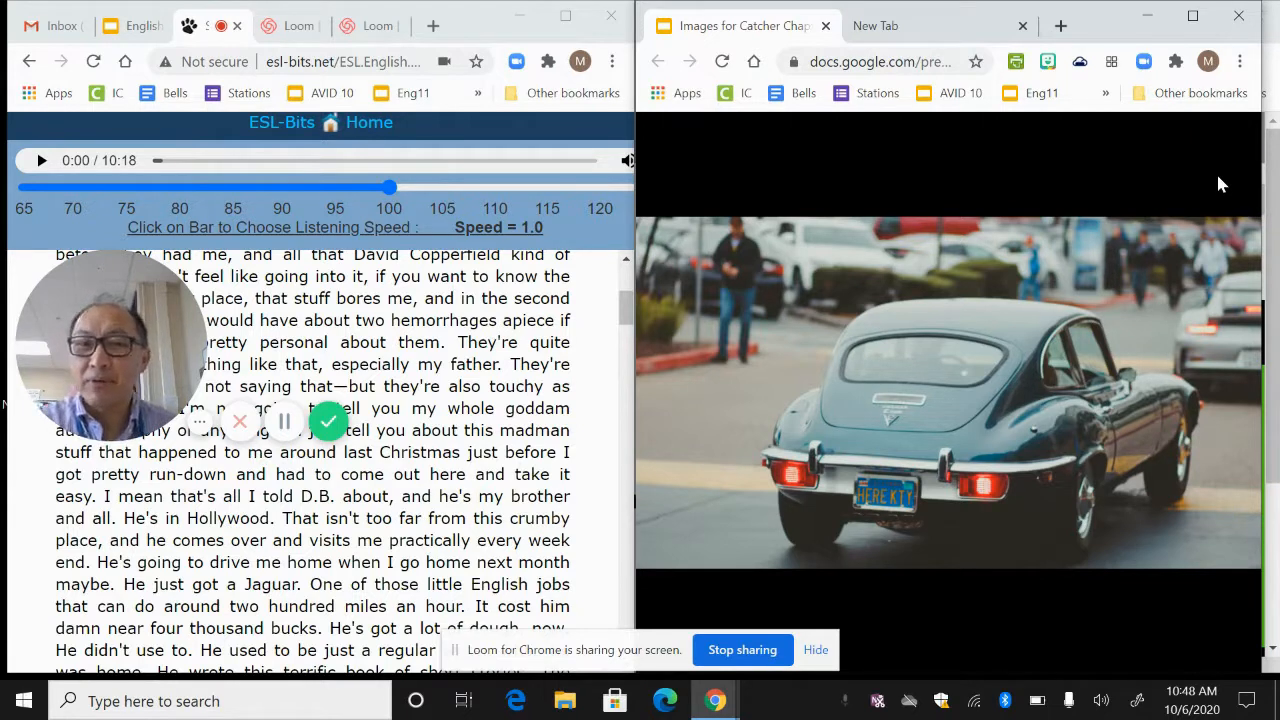
{"action": "mouse_move", "coordinate": [948, 364]}
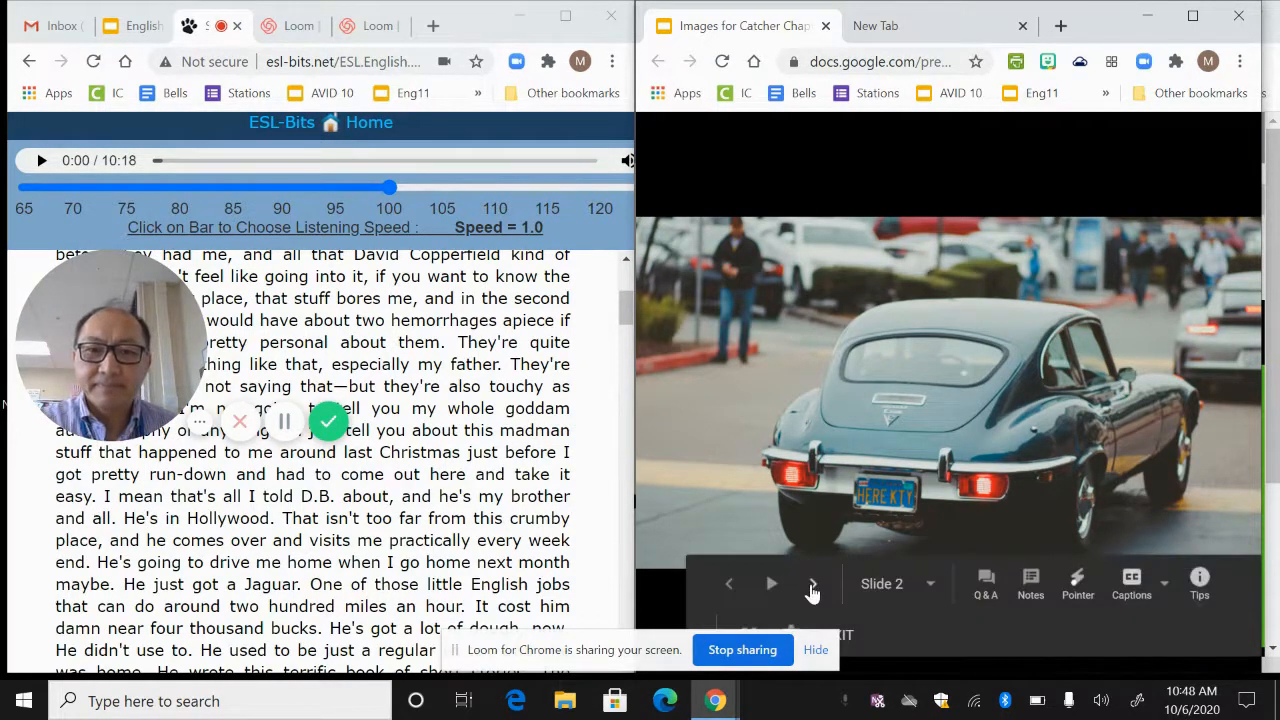
Show the smiling boy slide and highlight the sentence about Pencey playing polo all the time.
{"action": "left_click", "coordinate": [812, 584]}
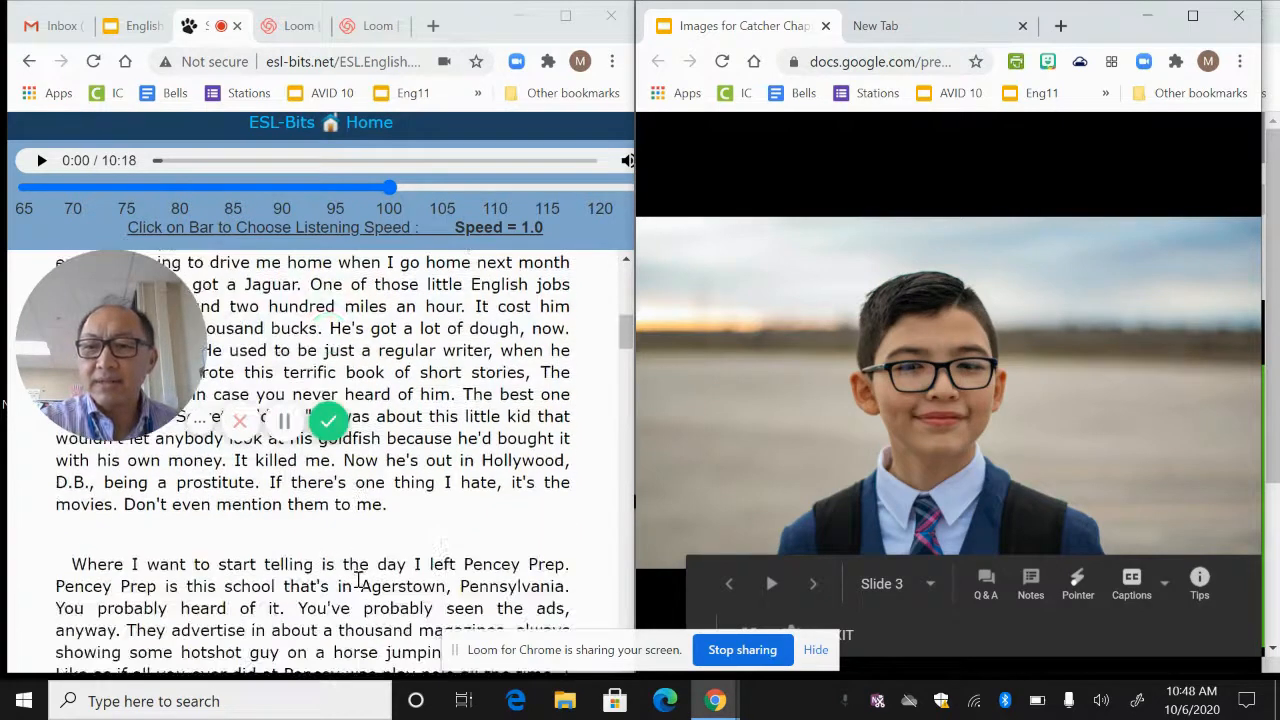
{"action": "scroll", "scroll_direction": "down", "scroll_amount": 3}
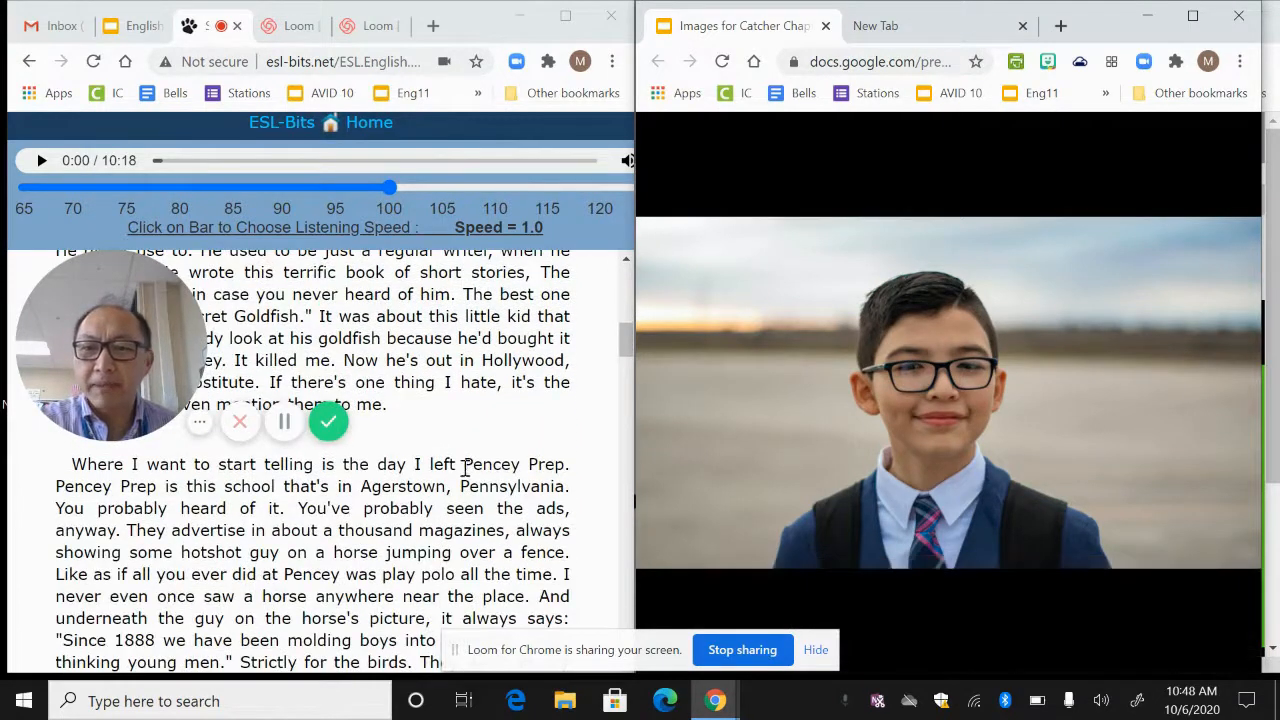
{"action": "double_click", "coordinate": [512, 464]}
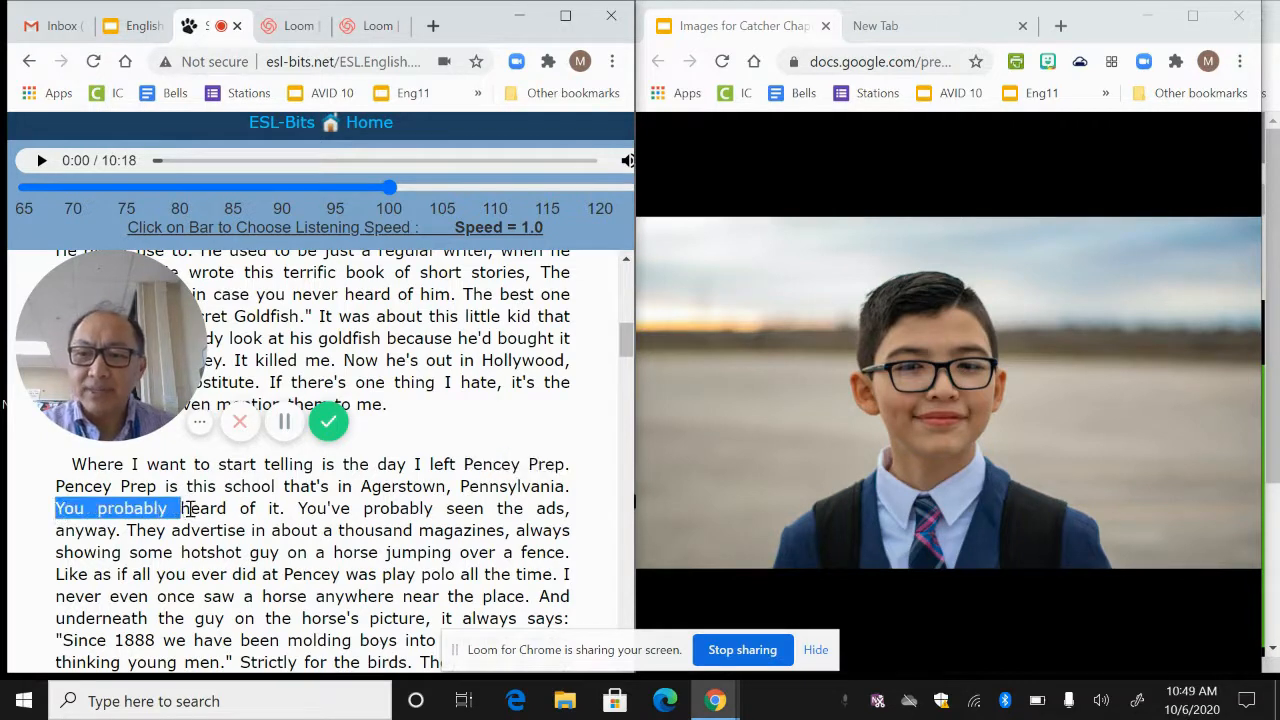
{"action": "left_click_drag", "start_coordinate": [160, 508], "coordinate": [280, 530]}
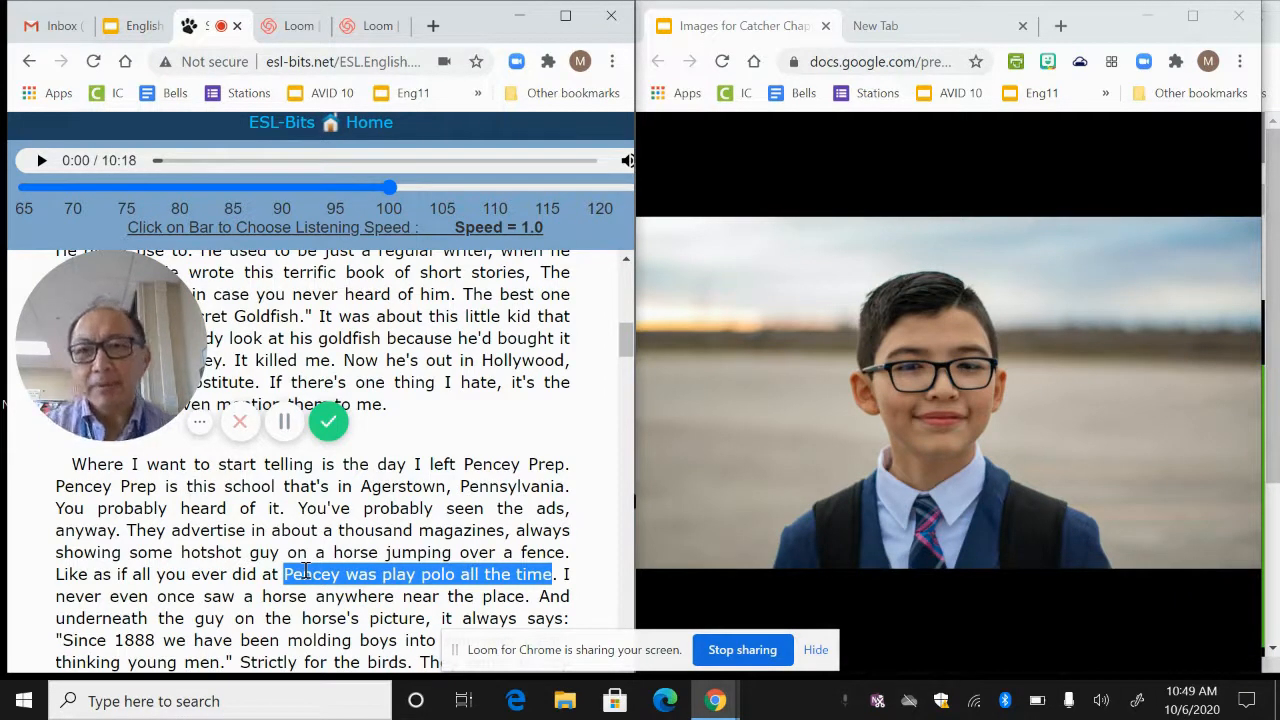
{"action": "mouse_move", "coordinate": [784, 456]}
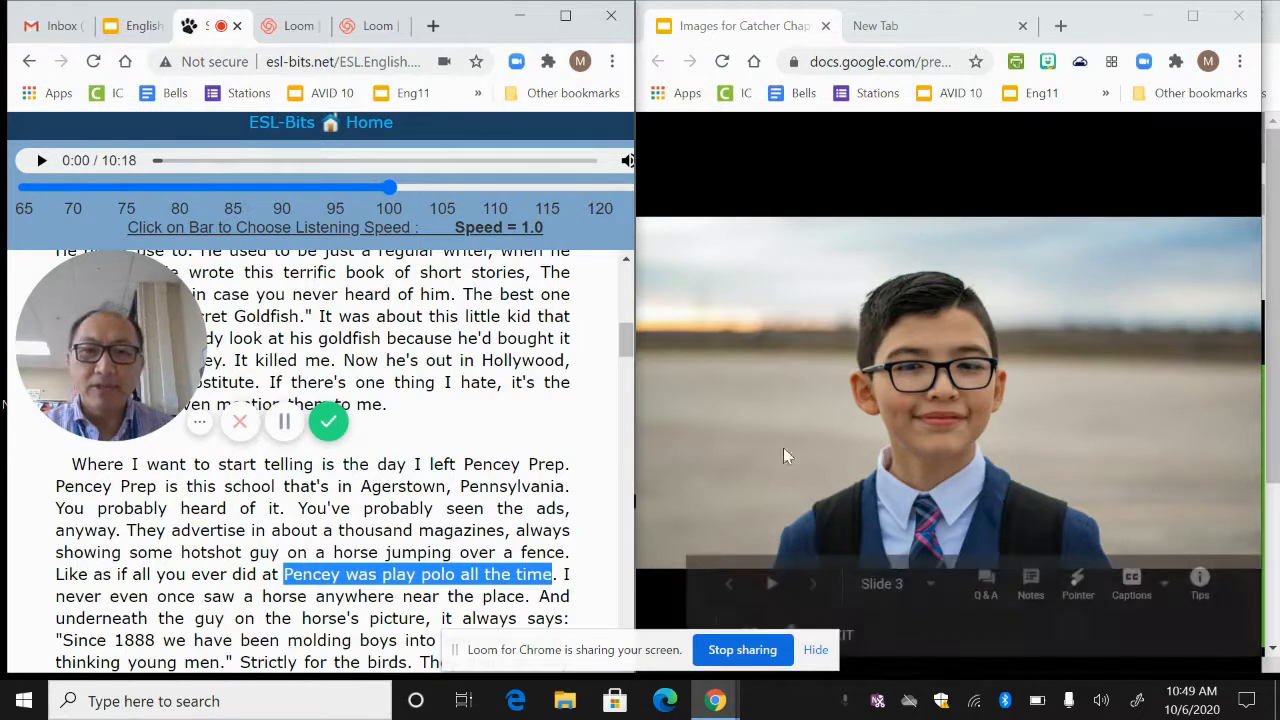
{"action": "mouse_move", "coordinate": [1016, 672]}
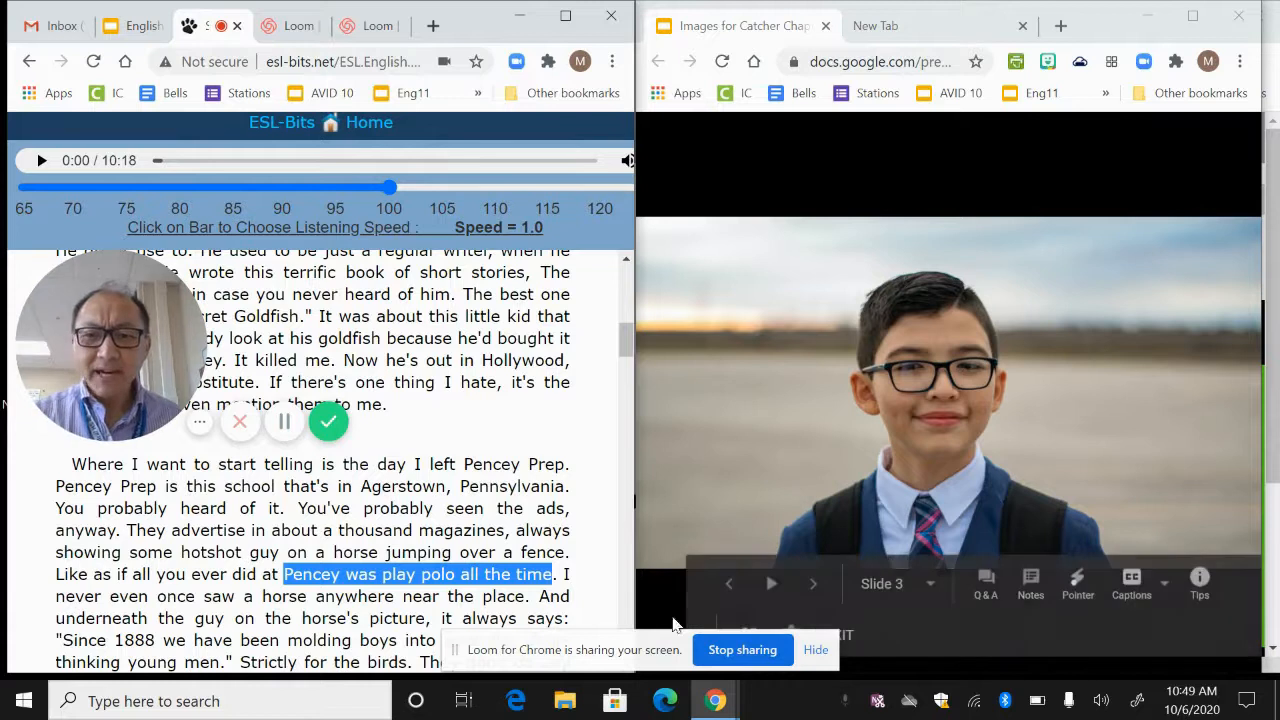
Read past the school motto and 'Strictly for the birds.', then show the polo player slide.
{"action": "scroll", "scroll_direction": "down", "scroll_amount": 3}
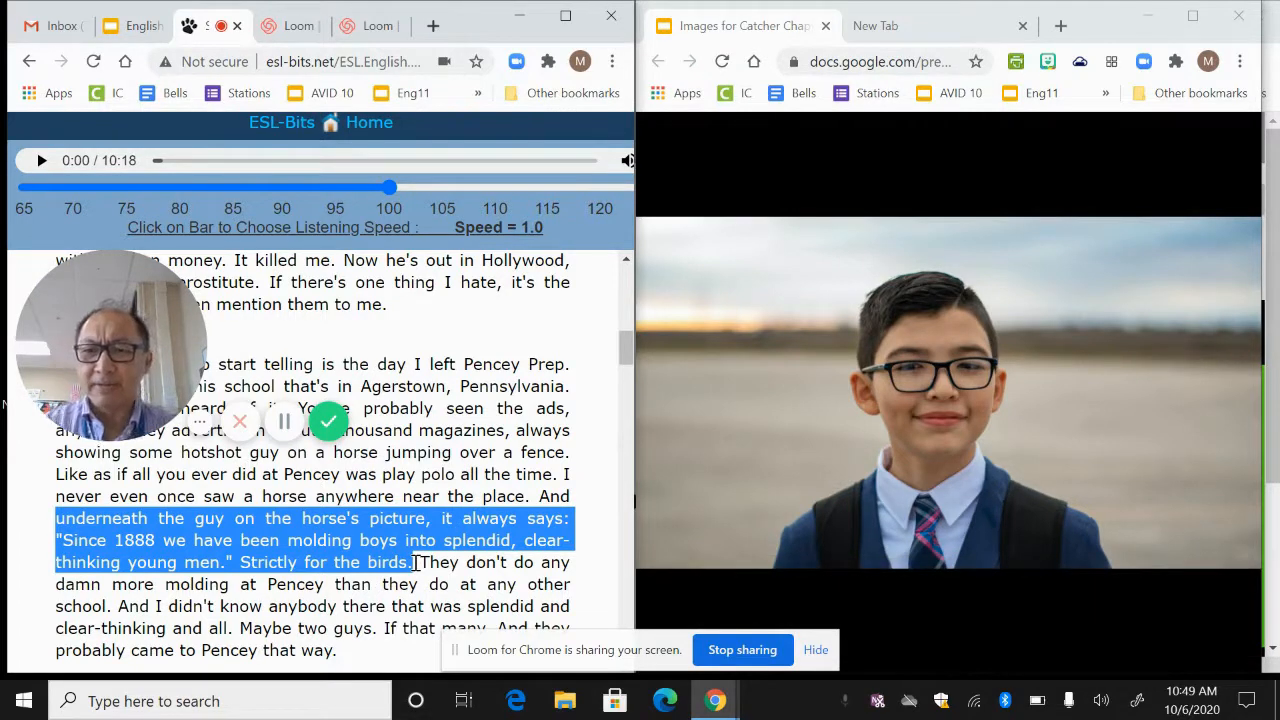
{"action": "mouse_move", "coordinate": [676, 496]}
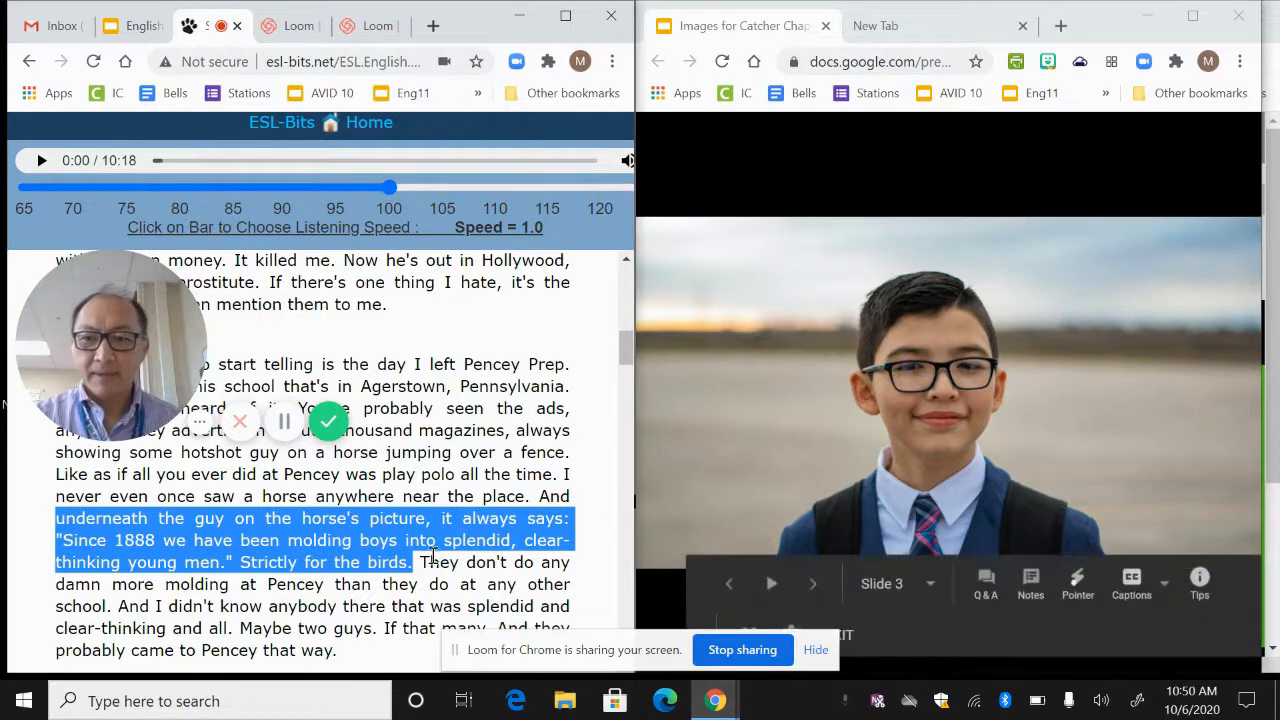
{"action": "scroll", "scroll_direction": "down", "scroll_amount": 3}
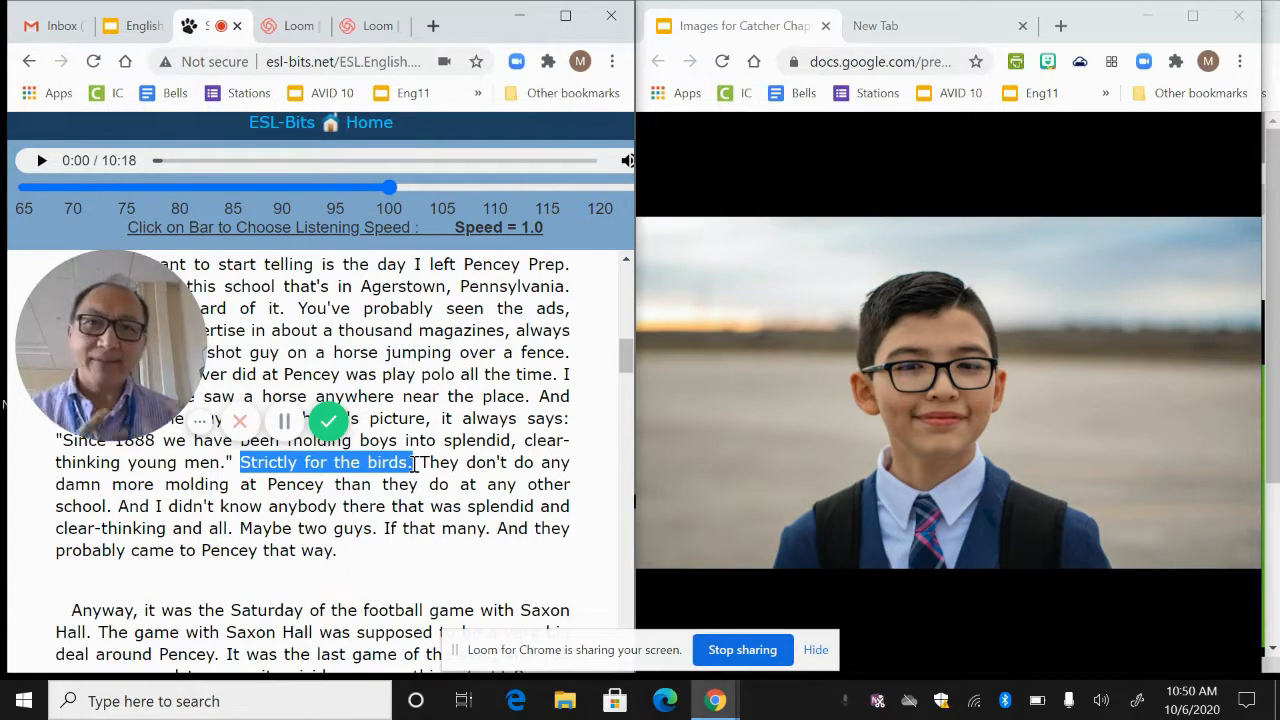
{"action": "mouse_move", "coordinate": [650, 510]}
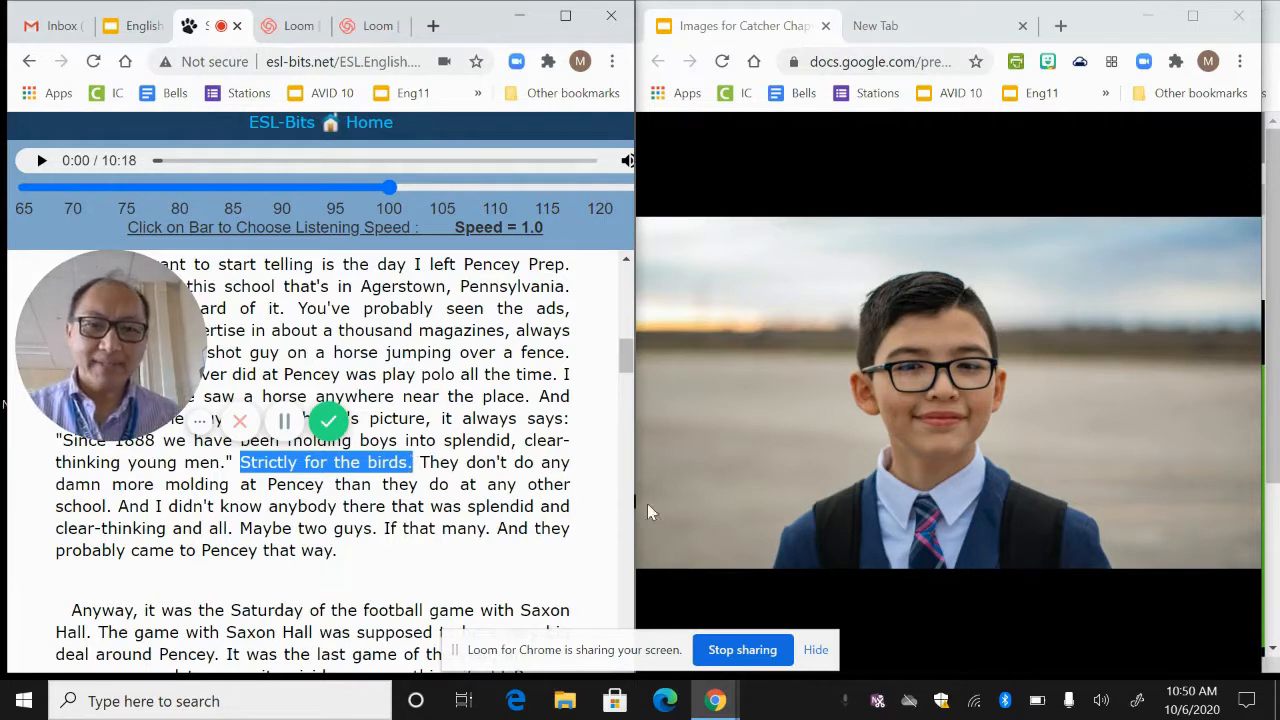
{"action": "left_click", "coordinate": [810, 584]}
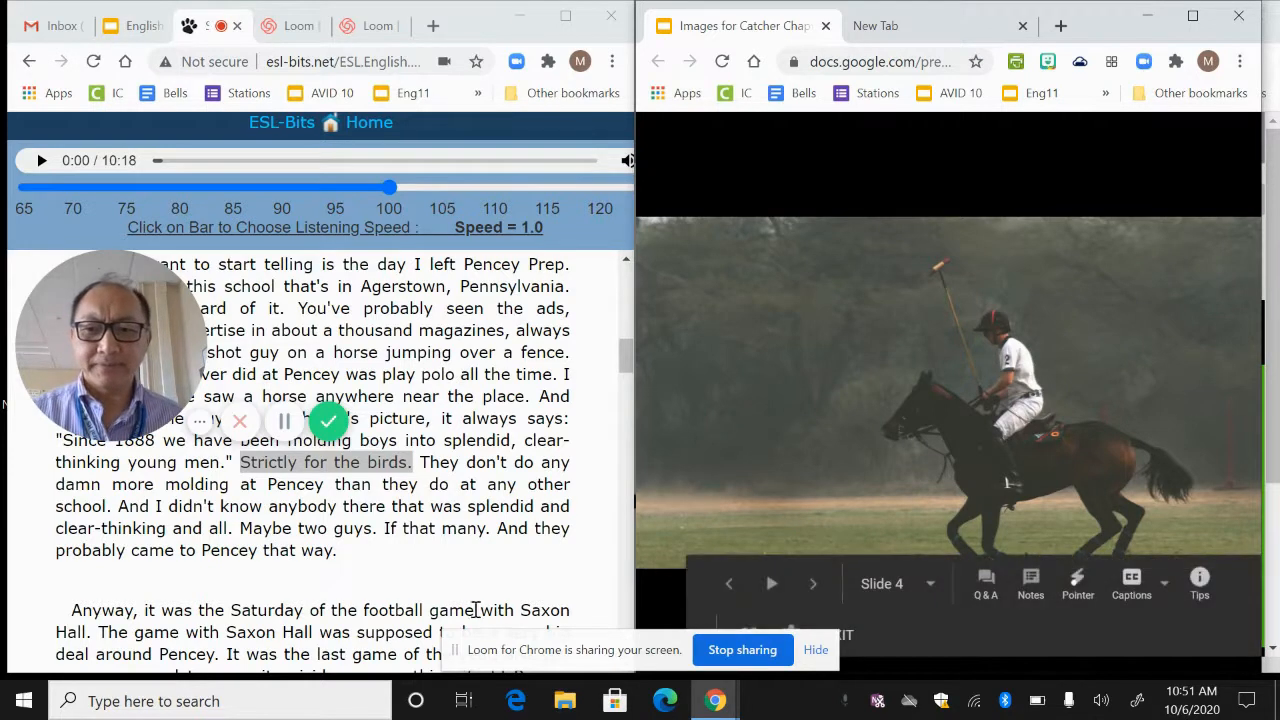
Reach the Thomsen Hill passage and advance past the brick school to the cannon slide.
{"action": "scroll", "scroll_direction": "down", "scroll_amount": 3}
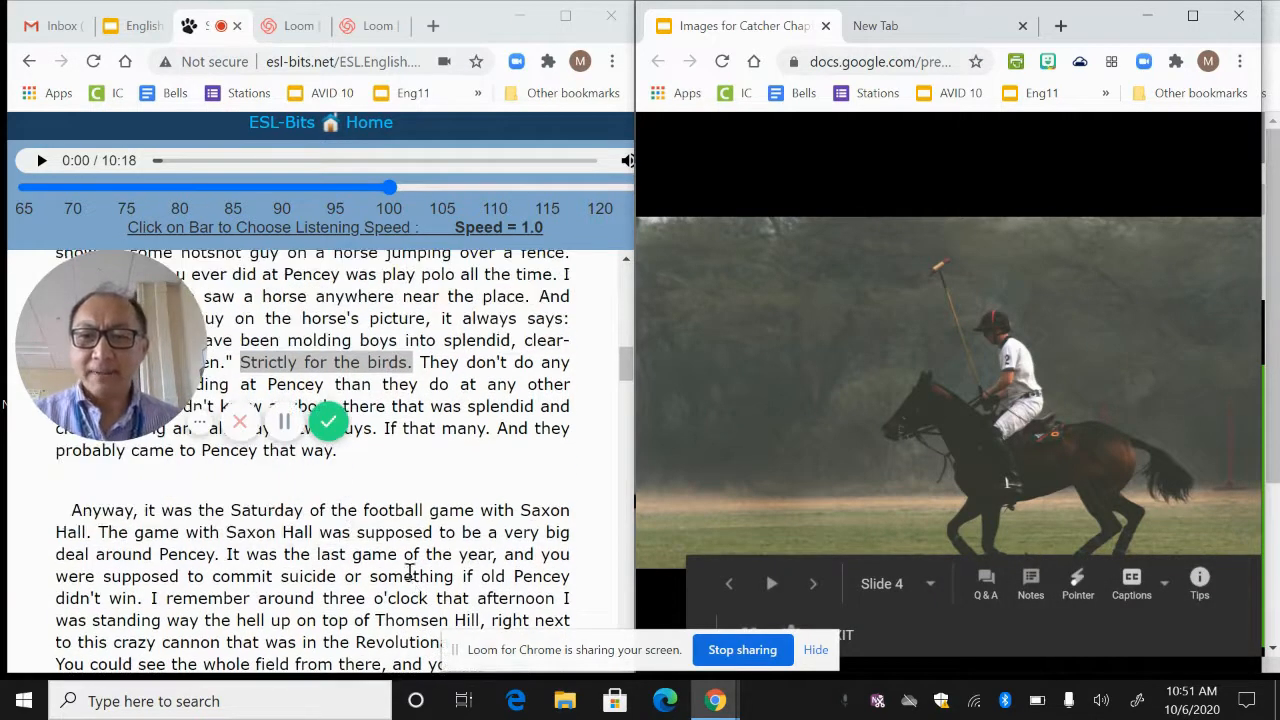
{"action": "scroll", "scroll_direction": "up", "scroll_amount": 3}
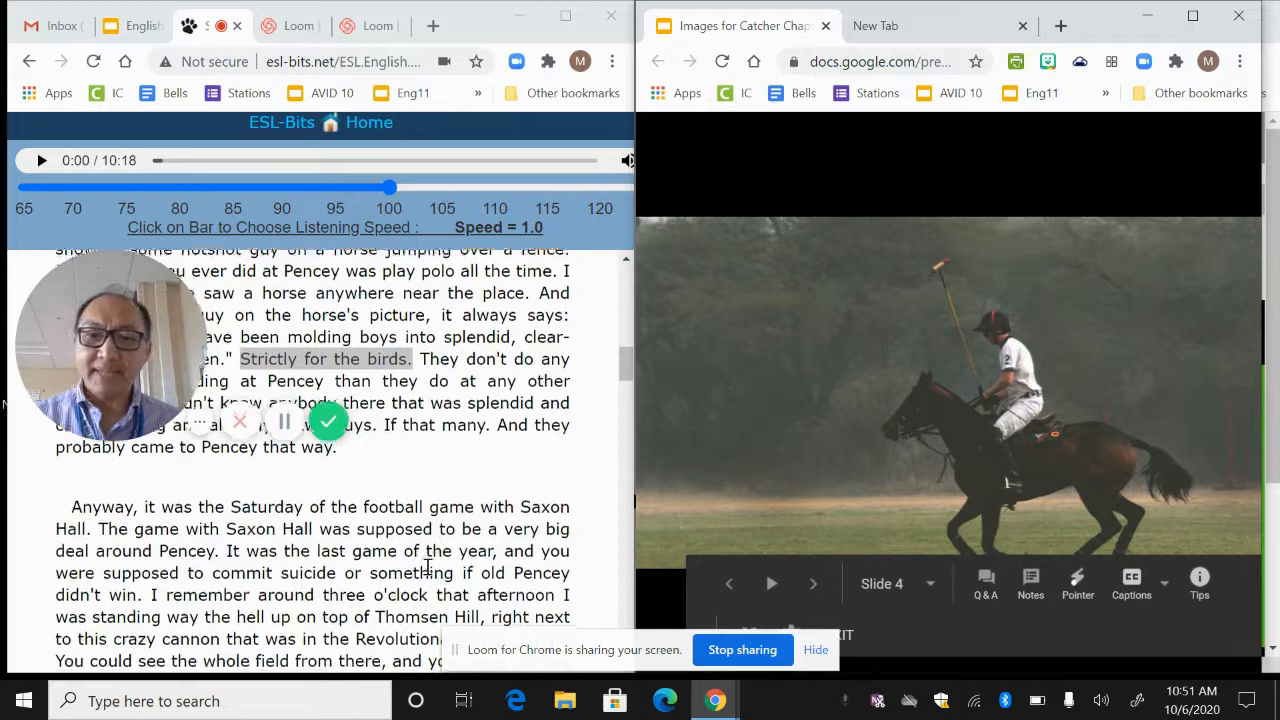
{"action": "scroll", "scroll_direction": "down", "scroll_amount": 3}
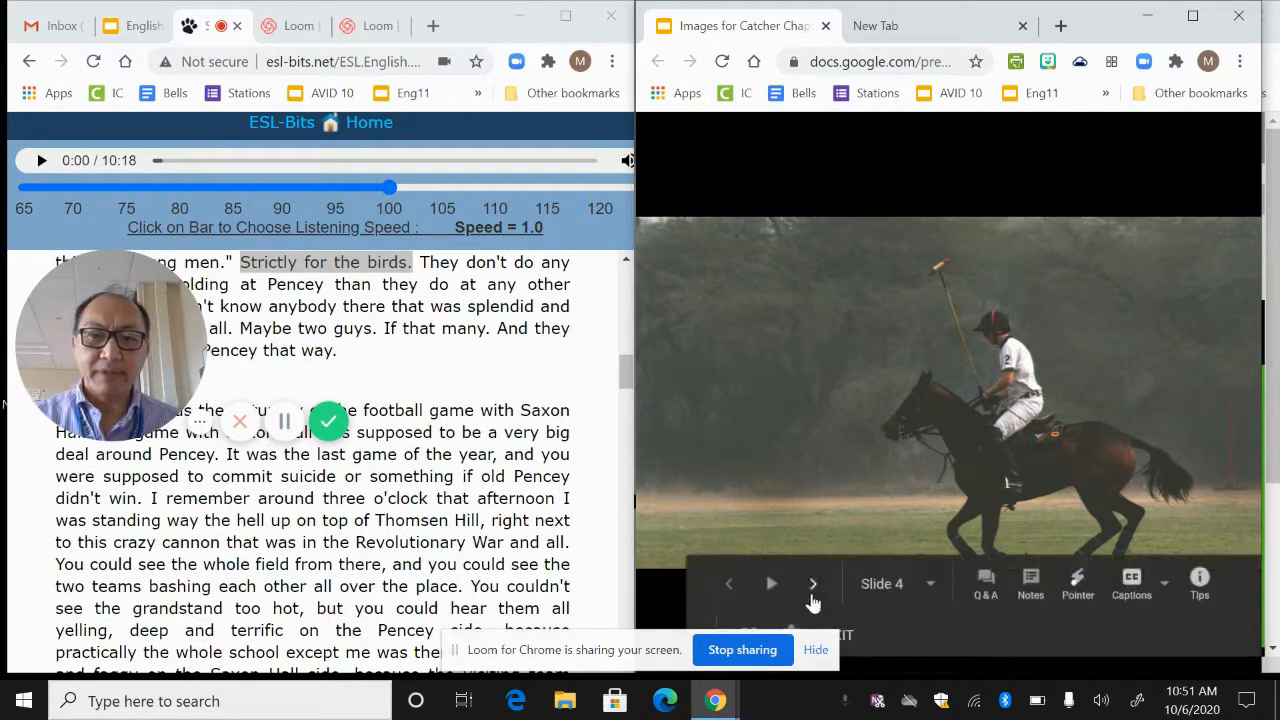
{"action": "left_click", "coordinate": [812, 584]}
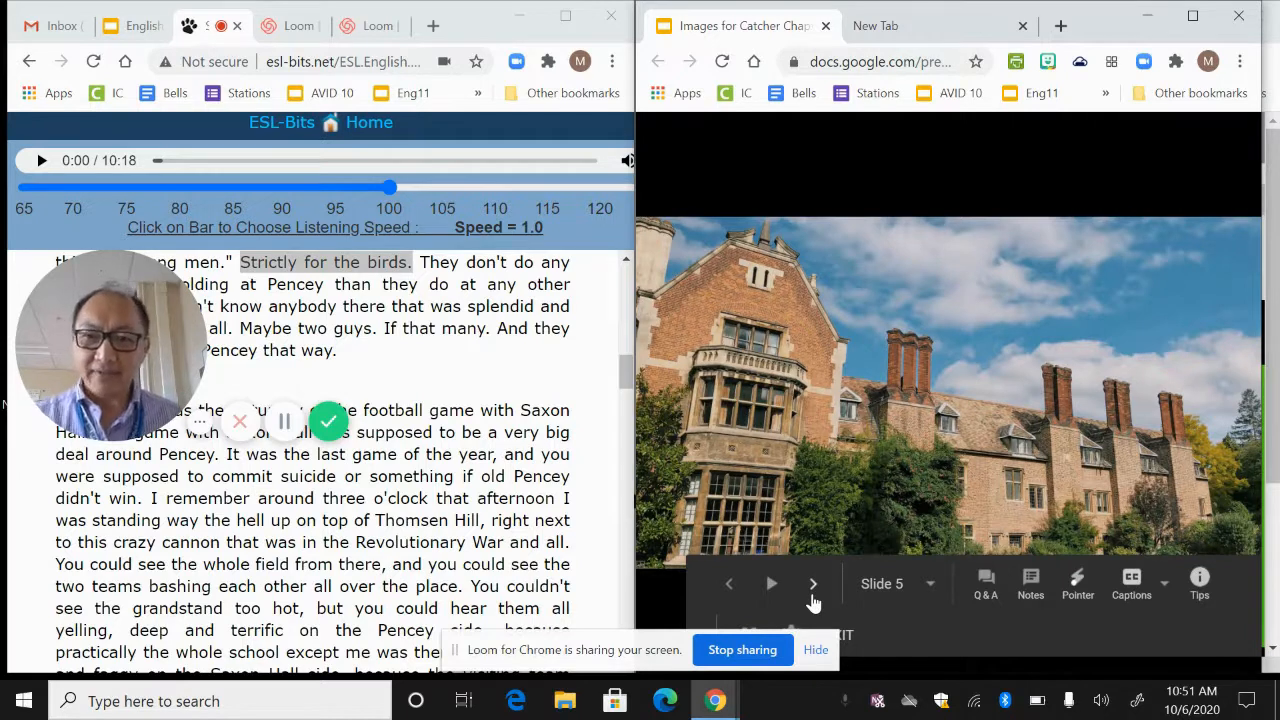
{"action": "left_click", "coordinate": [812, 584]}
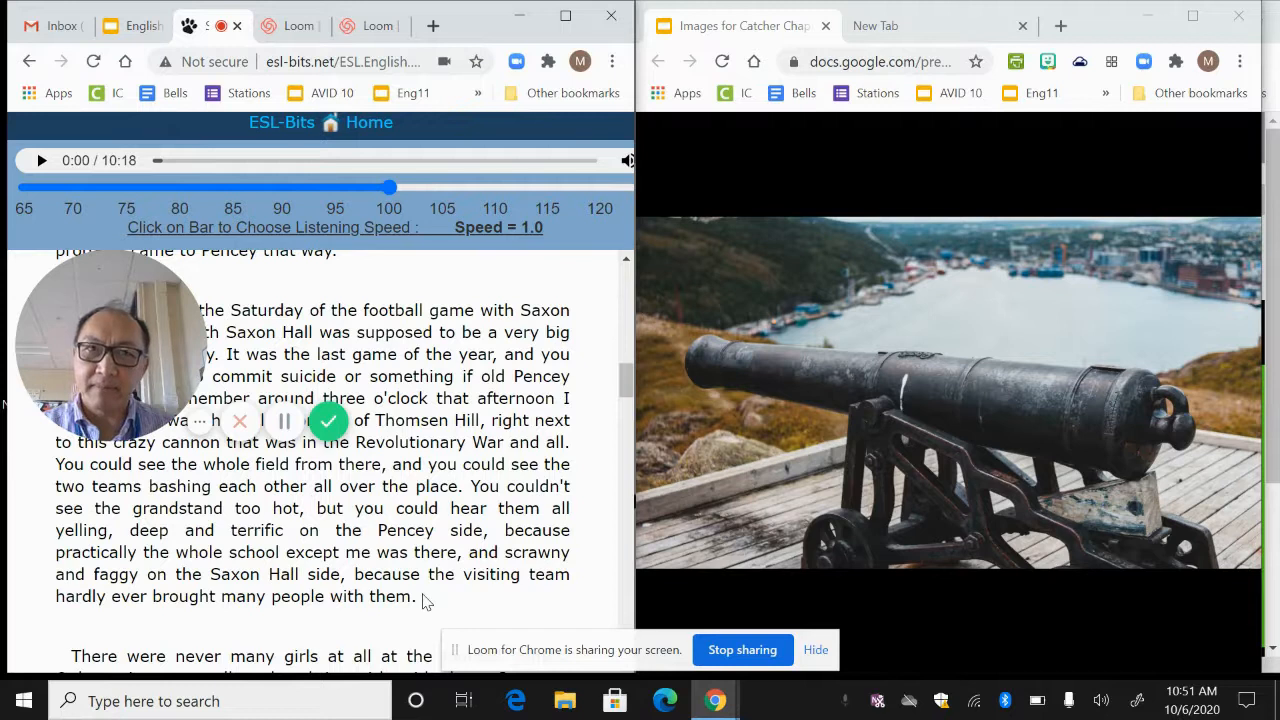
Highlight 'head', 'mad with desire.' and 'She probably knew what a phony slob he was.'.
{"action": "scroll", "scroll_direction": "down", "scroll_amount": 3}
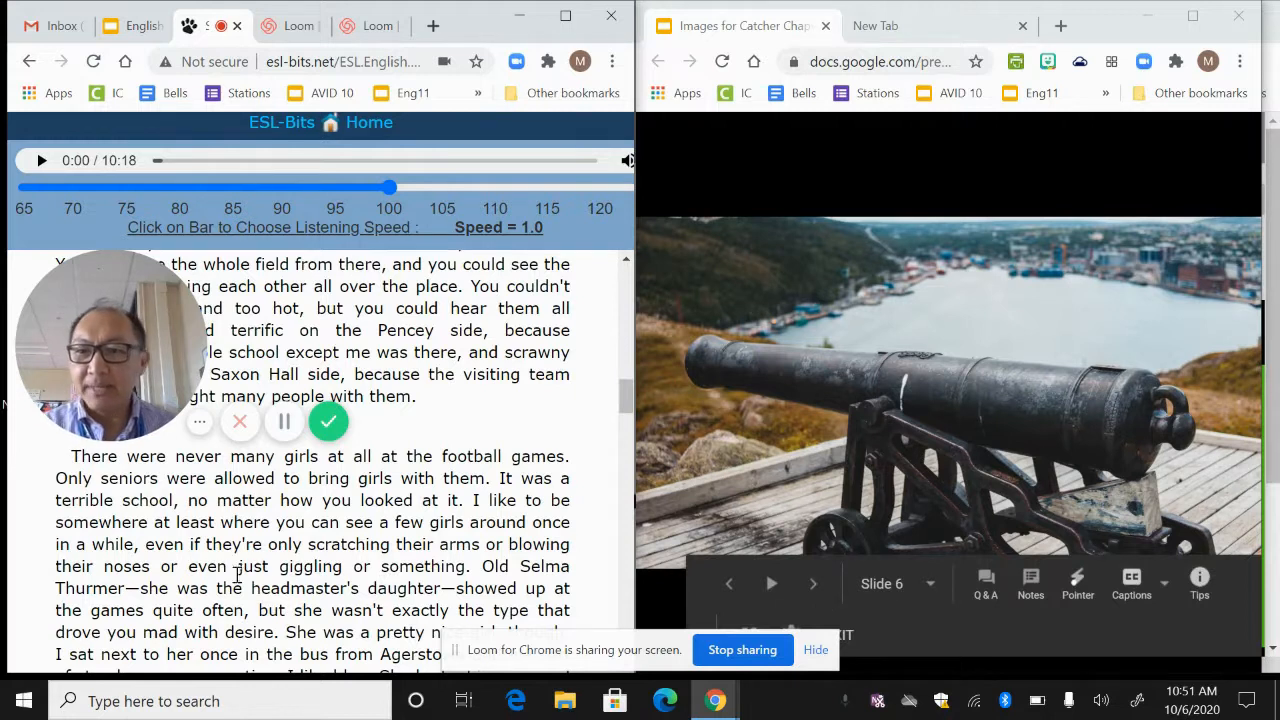
{"action": "left_click_drag", "start_coordinate": [264, 544], "coordinate": [450, 566]}
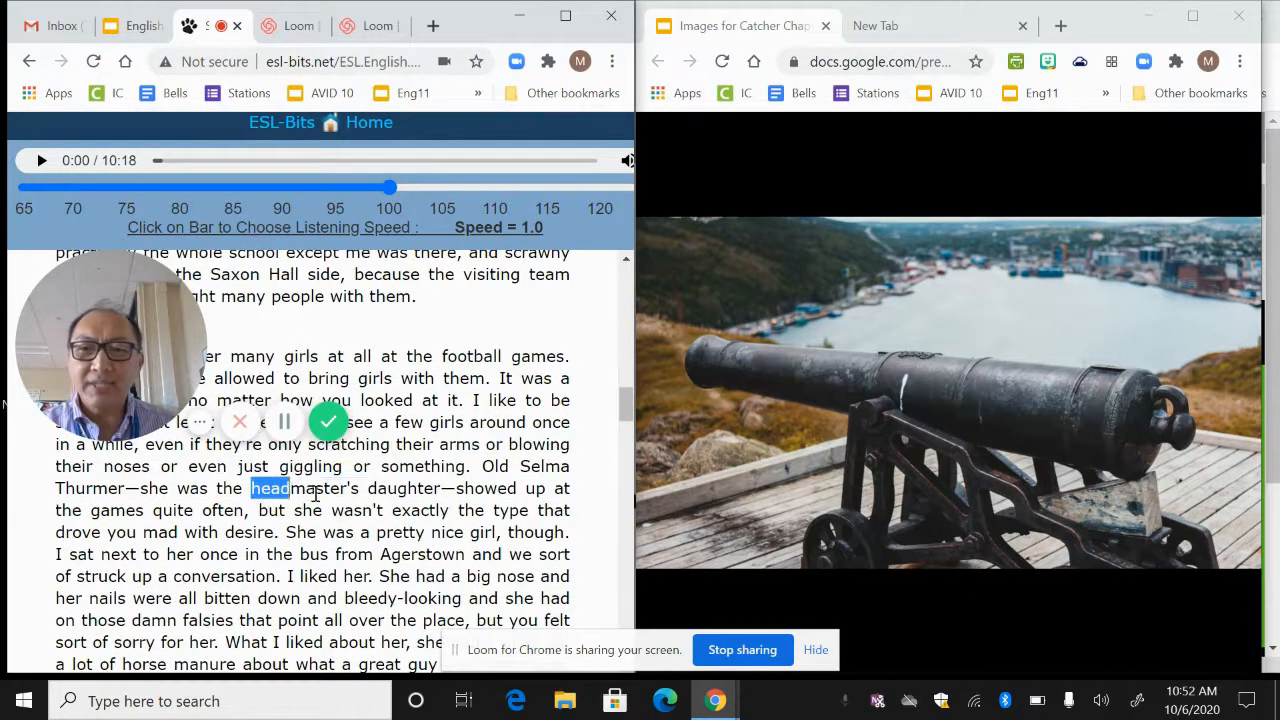
{"action": "left_click_drag", "start_coordinate": [292, 488], "coordinate": [456, 510]}
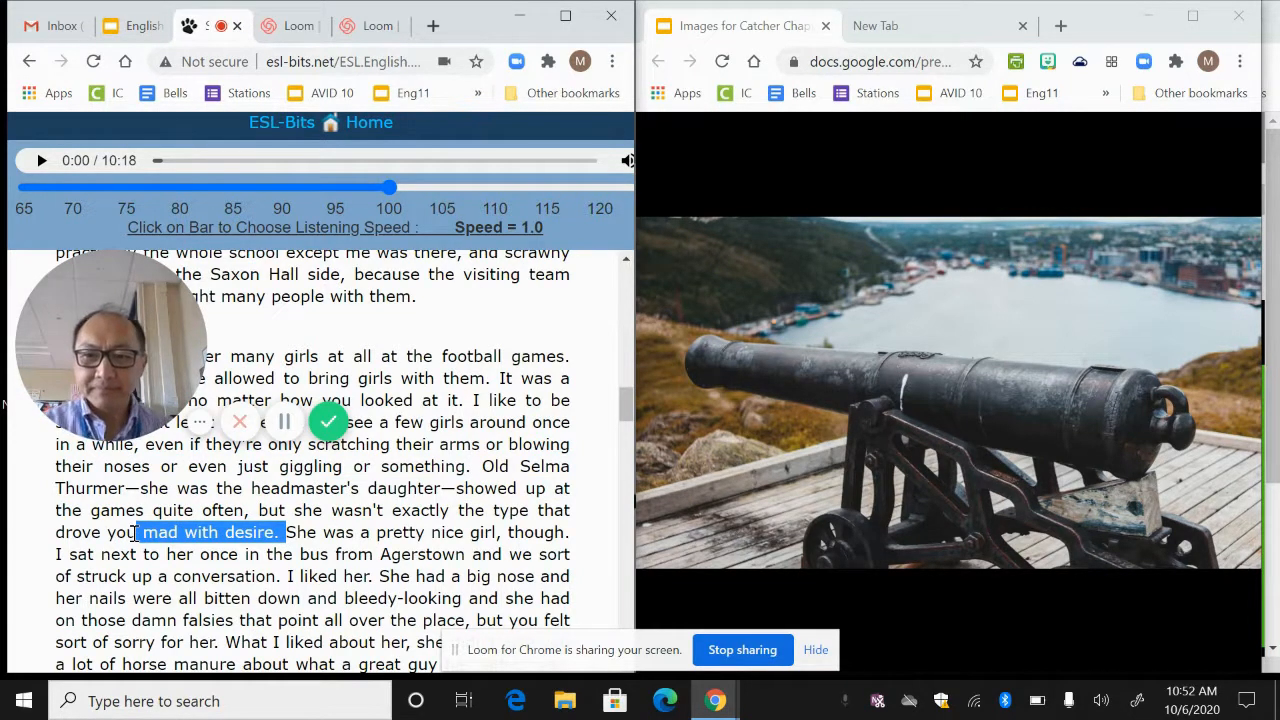
{"action": "scroll", "scroll_direction": "down", "scroll_amount": 3}
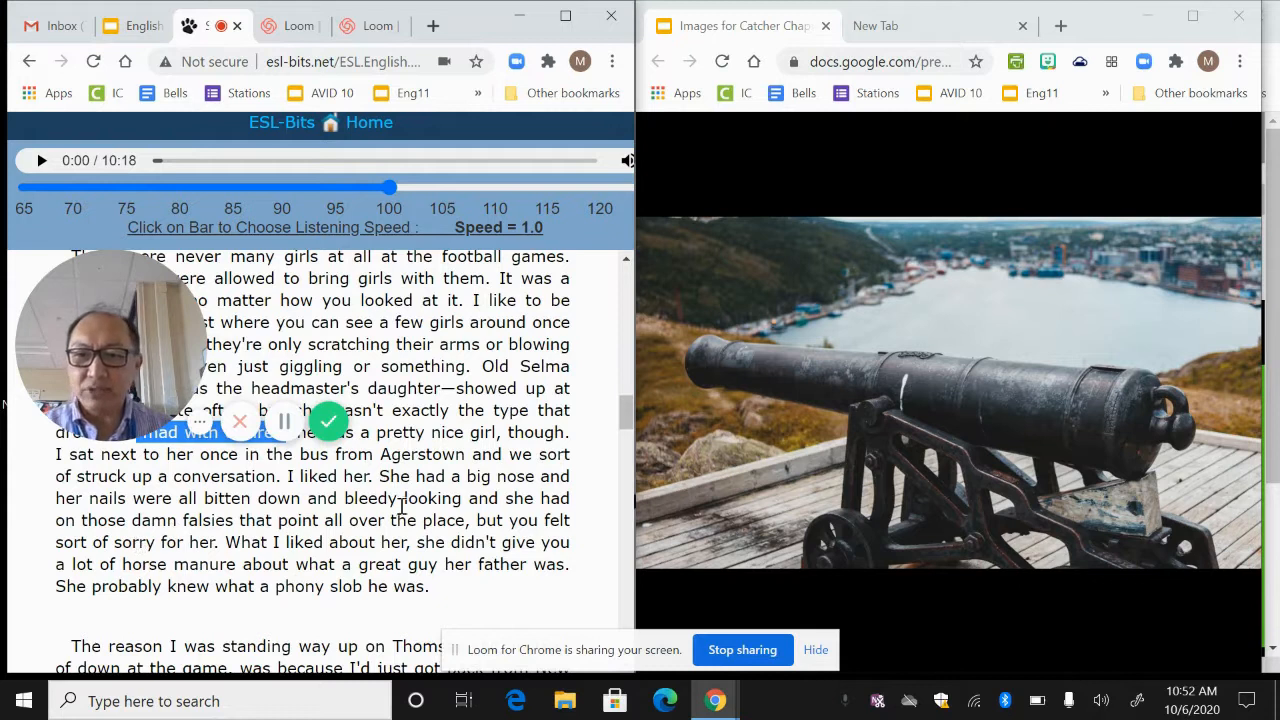
{"action": "double_click", "coordinate": [332, 586]}
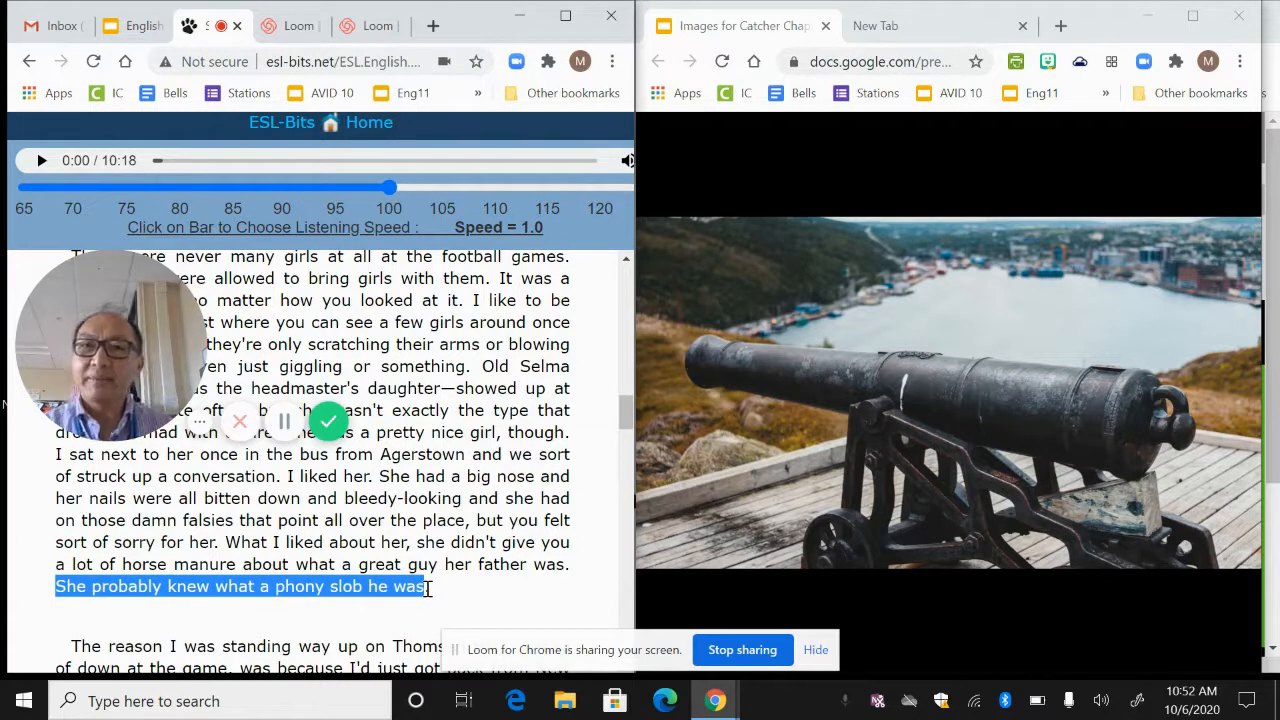
{"action": "mouse_move", "coordinate": [748, 584]}
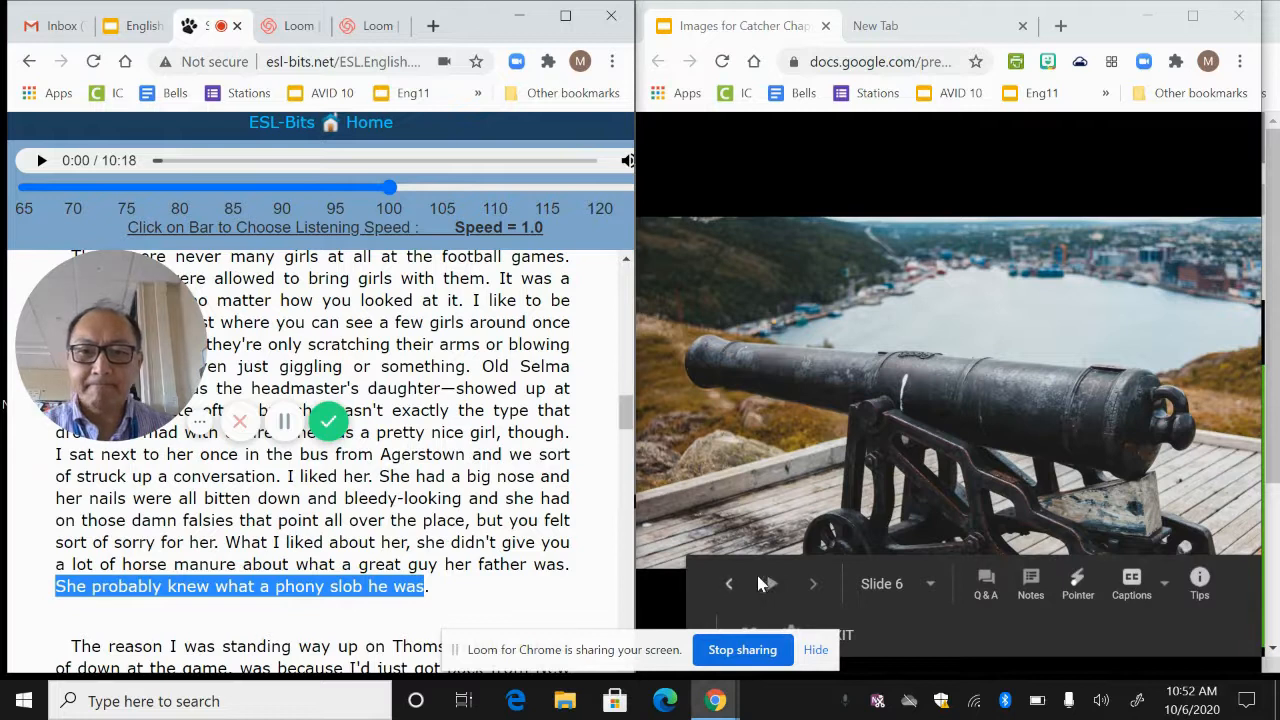
{"action": "scroll", "scroll_direction": "down", "scroll_amount": 3}
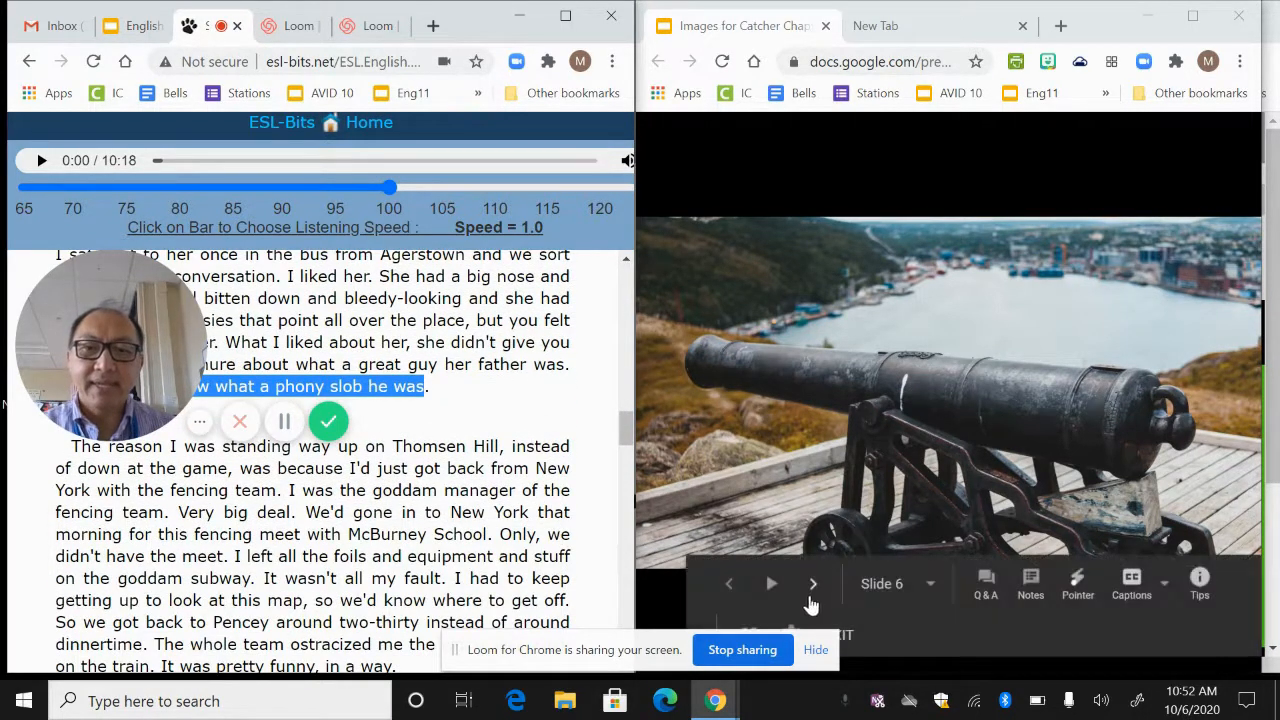
Step back and forth through the slides to land back on the cannon image.
{"action": "left_click", "coordinate": [812, 584]}
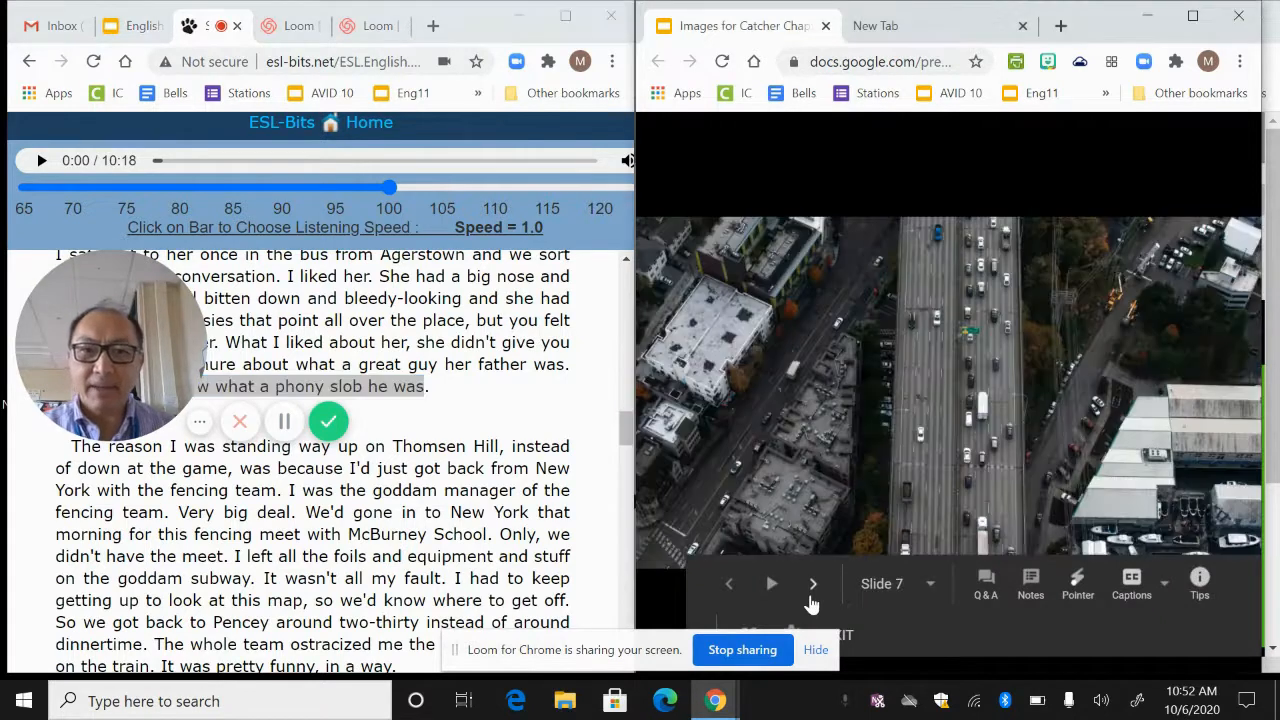
{"action": "left_click", "coordinate": [812, 584]}
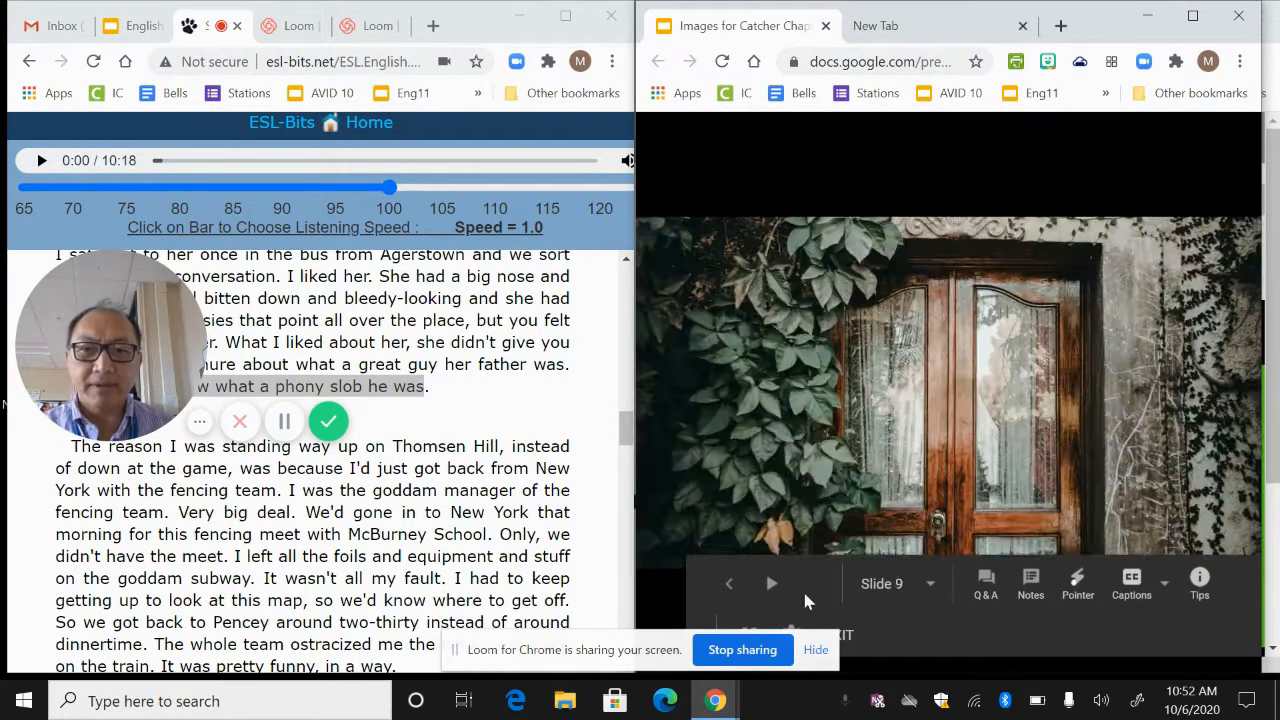
{"action": "left_click", "coordinate": [728, 584]}
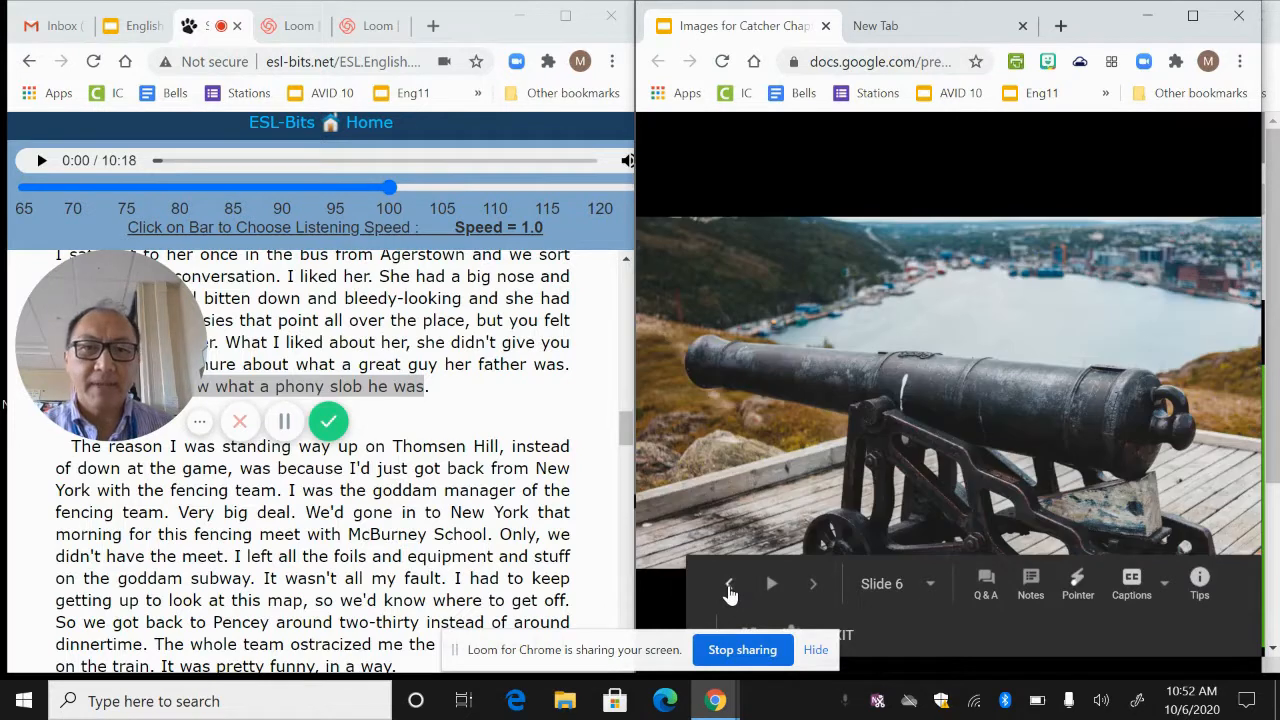
{"action": "left_click", "coordinate": [728, 588]}
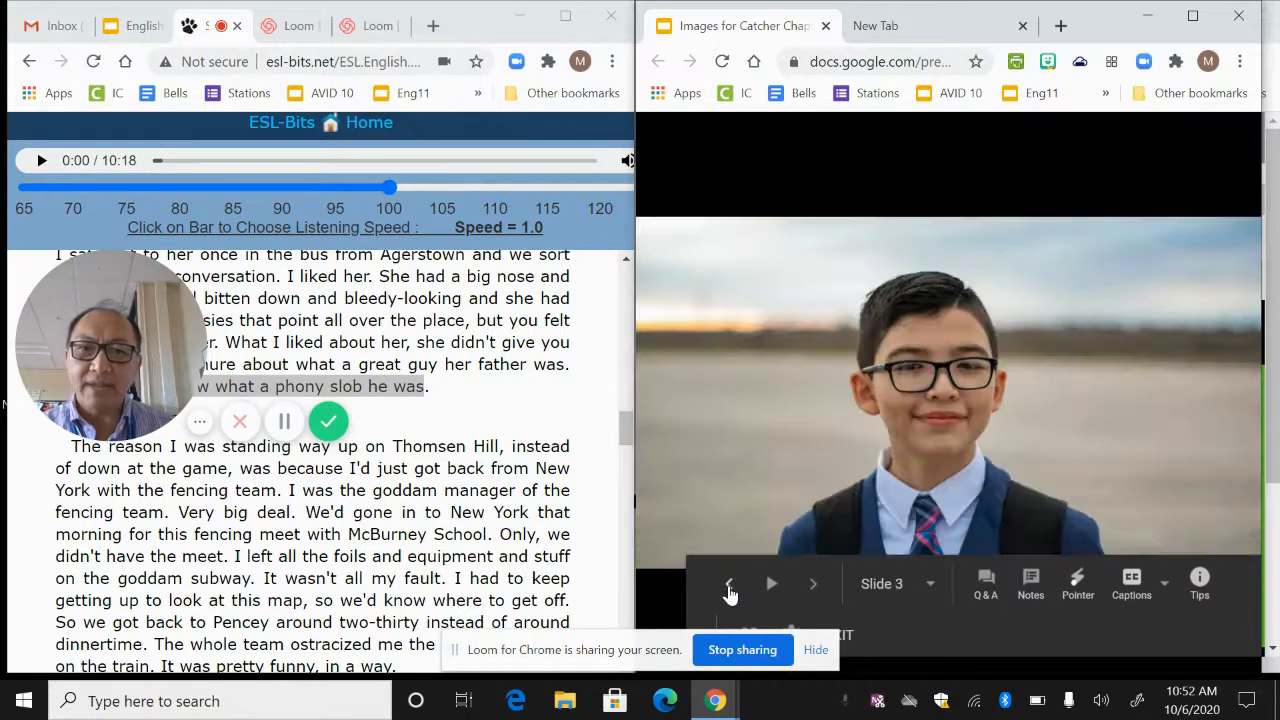
{"action": "left_click", "coordinate": [812, 584]}
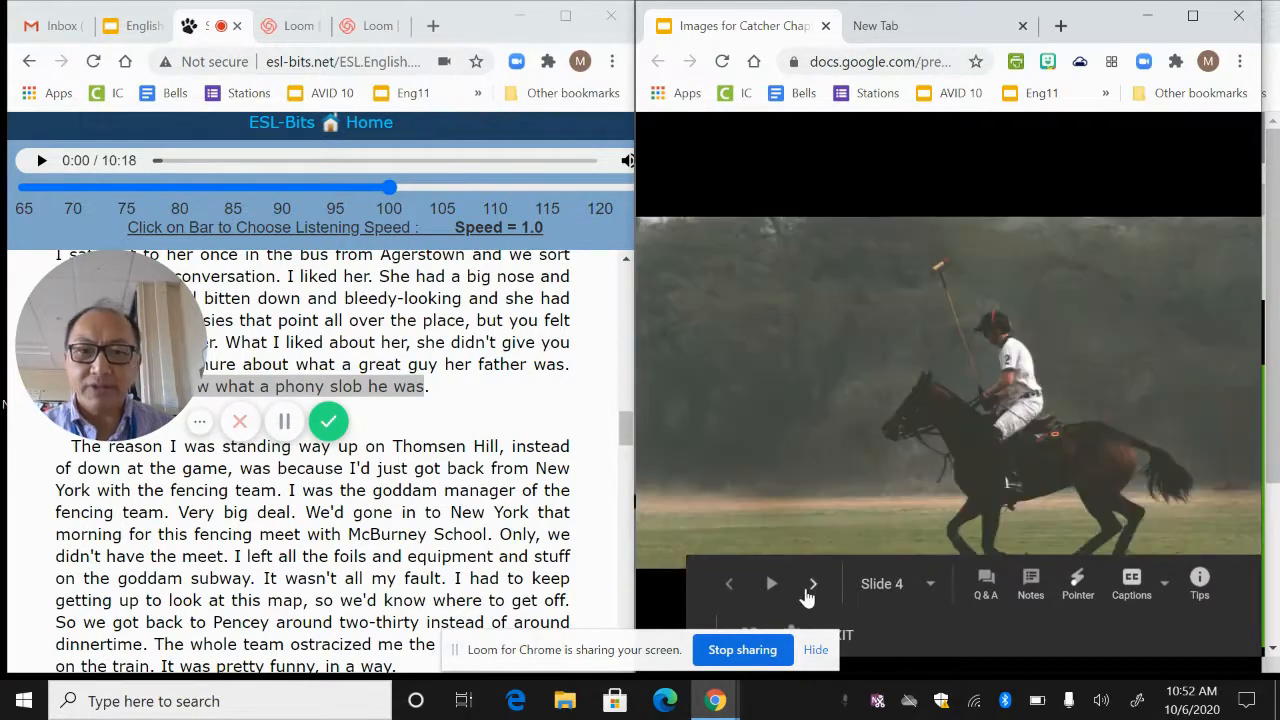
{"action": "left_click", "coordinate": [812, 584]}
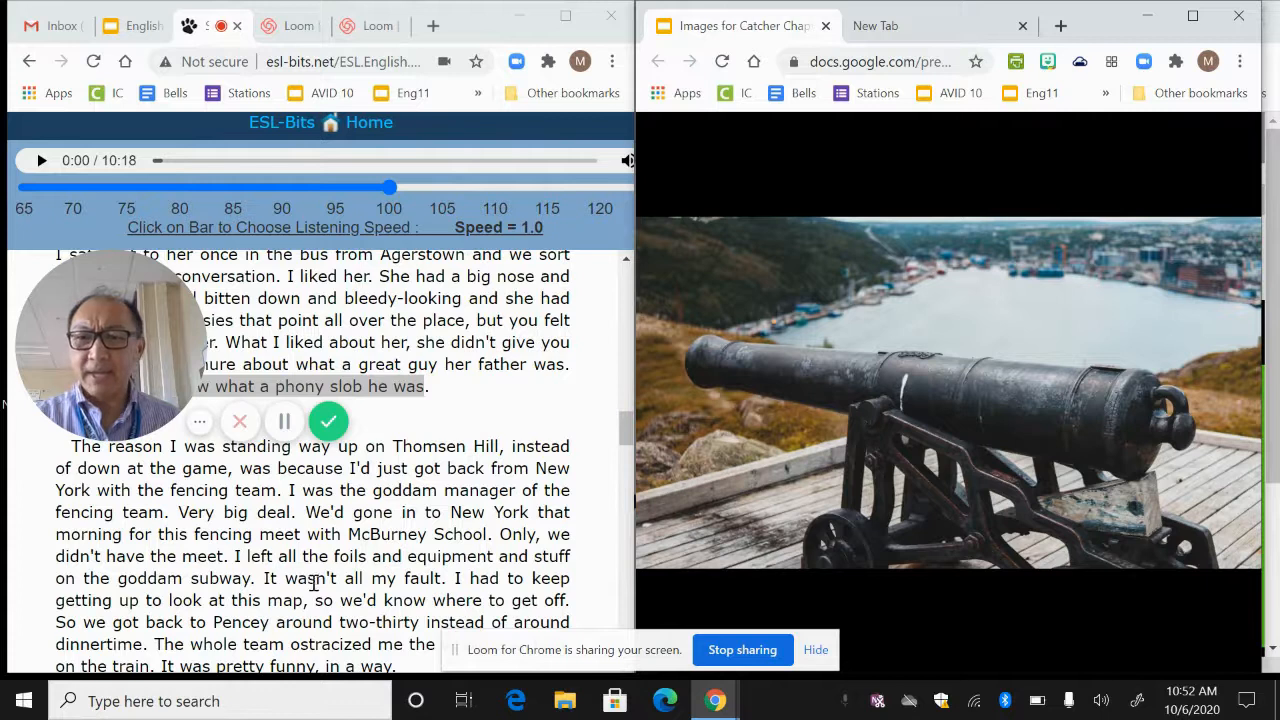
Highlight the sentences about leaving the fencing foils on the subway.
{"action": "left_click_drag", "start_coordinate": [204, 556], "coordinate": [450, 578]}
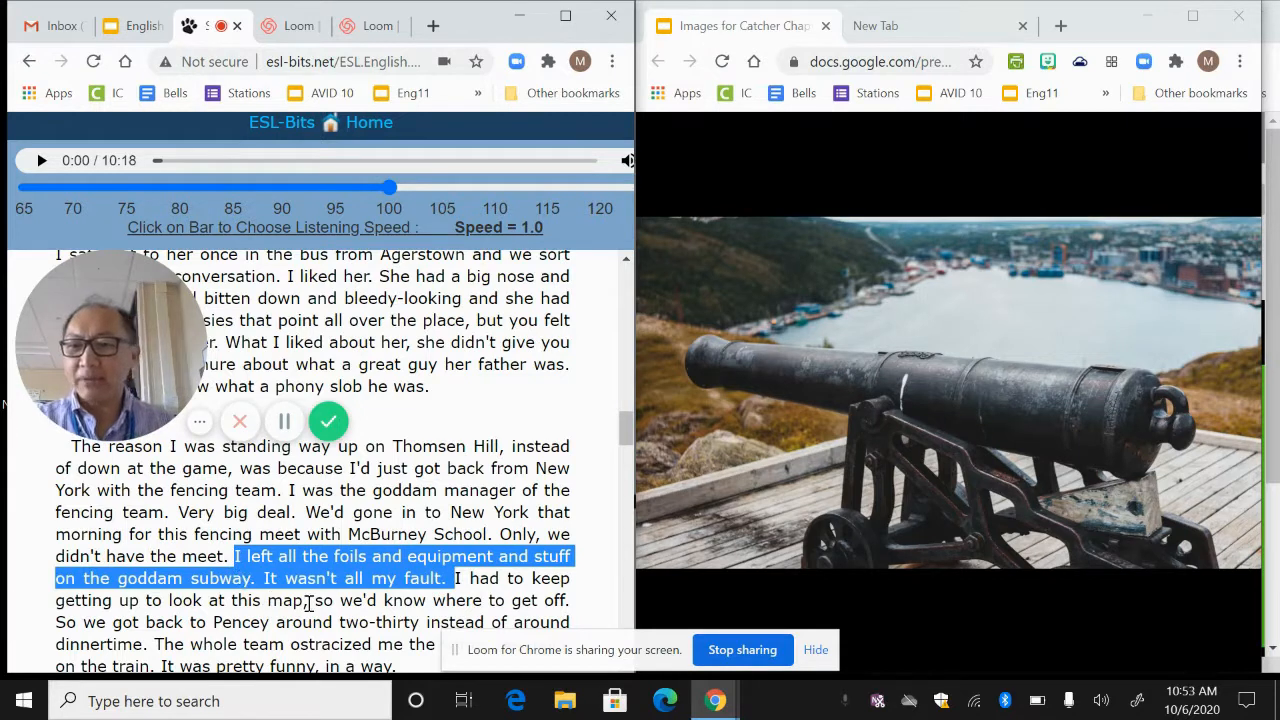
{"action": "scroll", "scroll_direction": "down", "scroll_amount": 3}
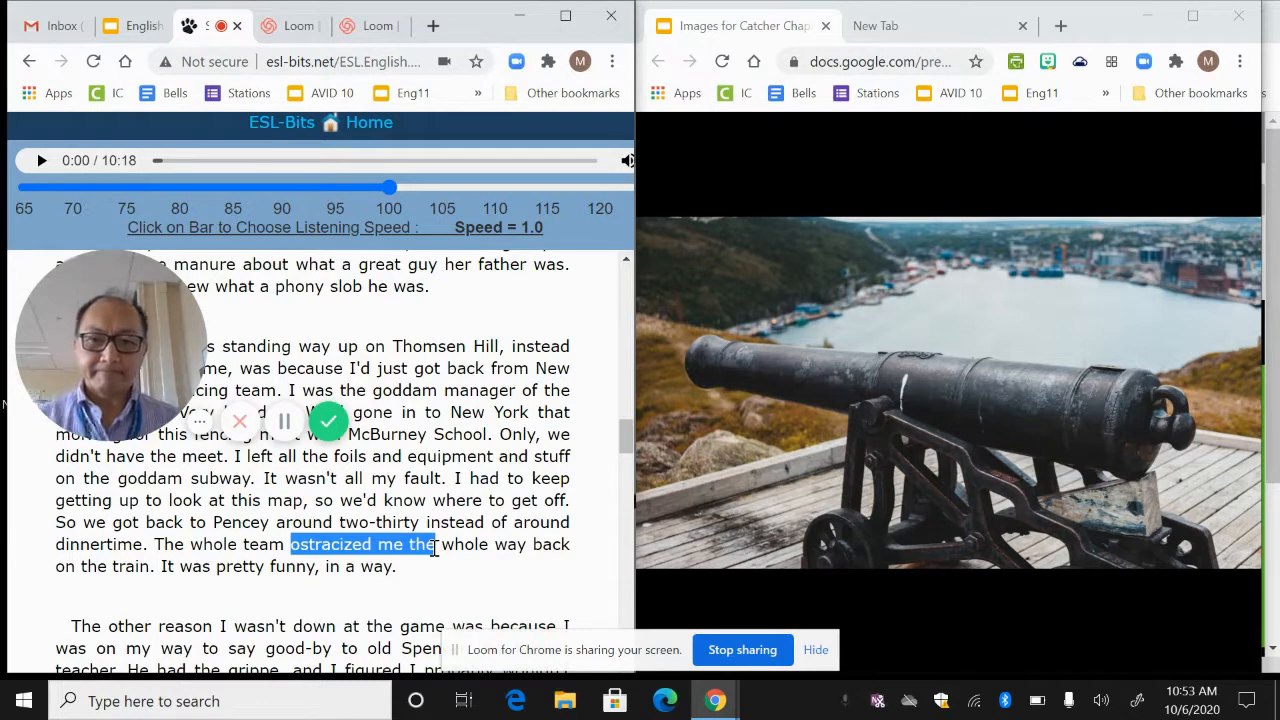
Highlight the passage about flunking four subjects and not applying himself.
{"action": "scroll", "scroll_direction": "down", "scroll_amount": 3}
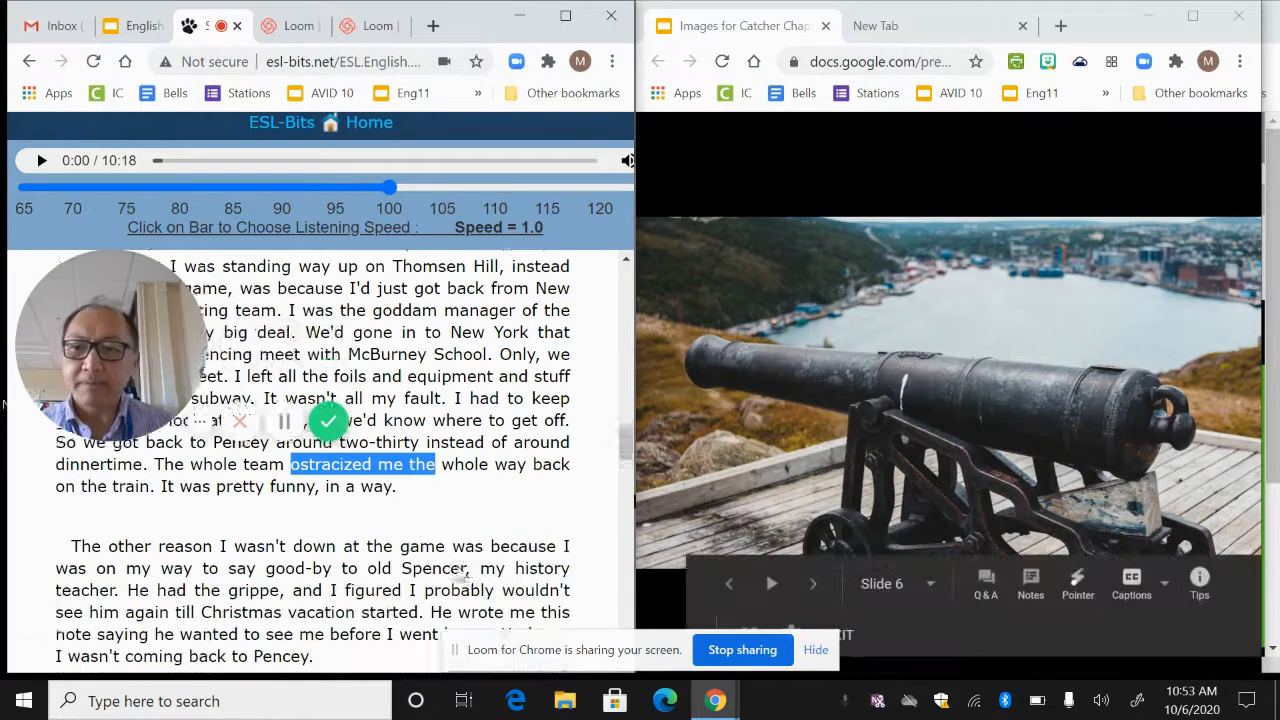
{"action": "scroll", "scroll_direction": "down", "scroll_amount": 3}
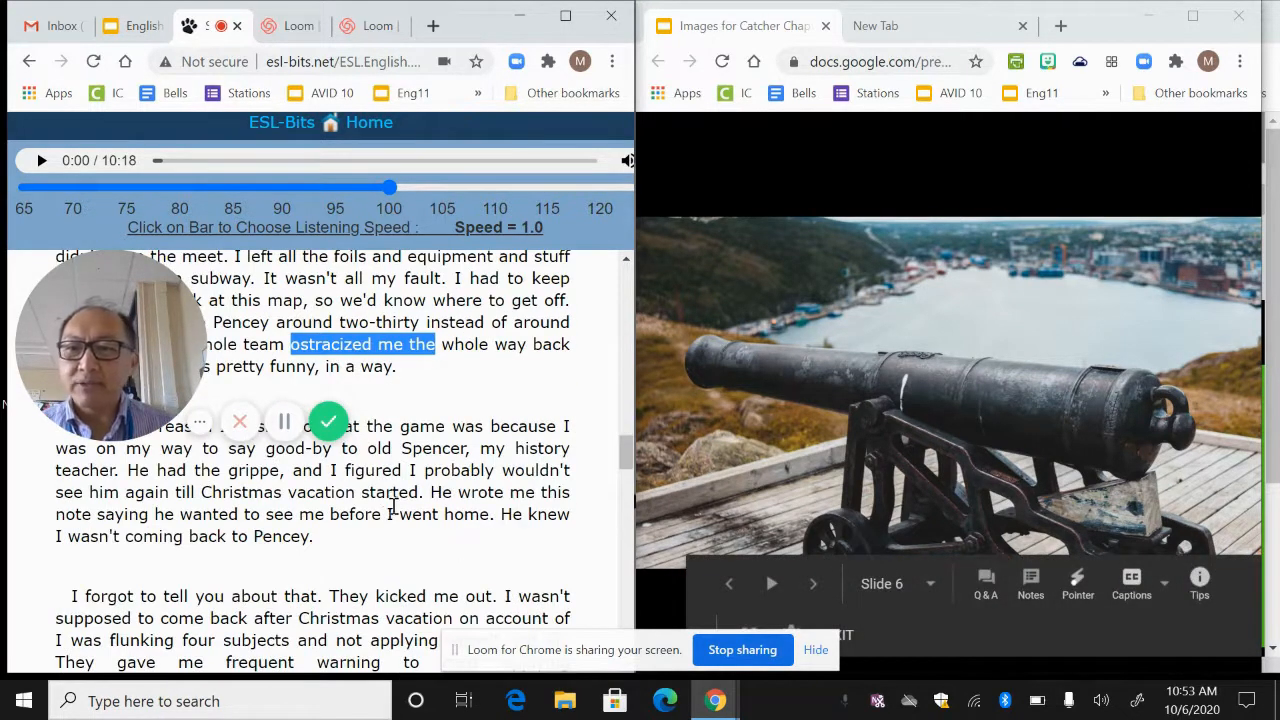
{"action": "scroll", "scroll_direction": "up", "scroll_amount": 3}
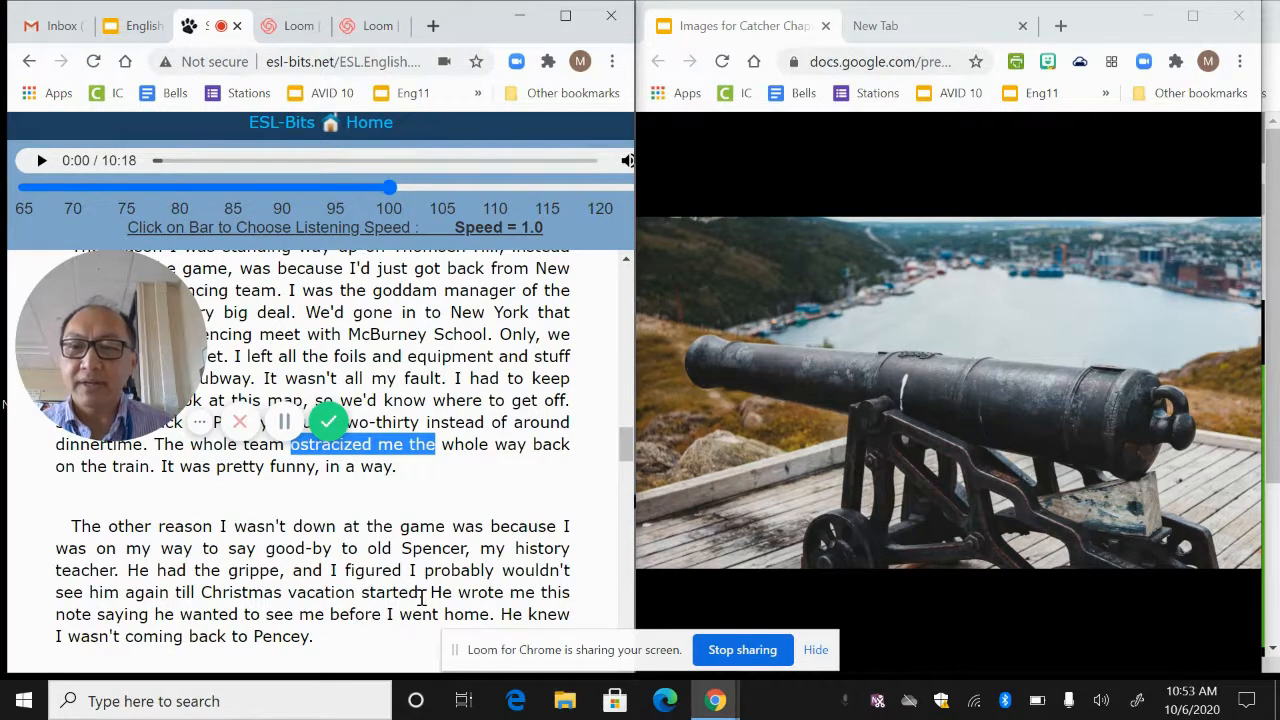
{"action": "scroll", "scroll_direction": "down", "scroll_amount": 3}
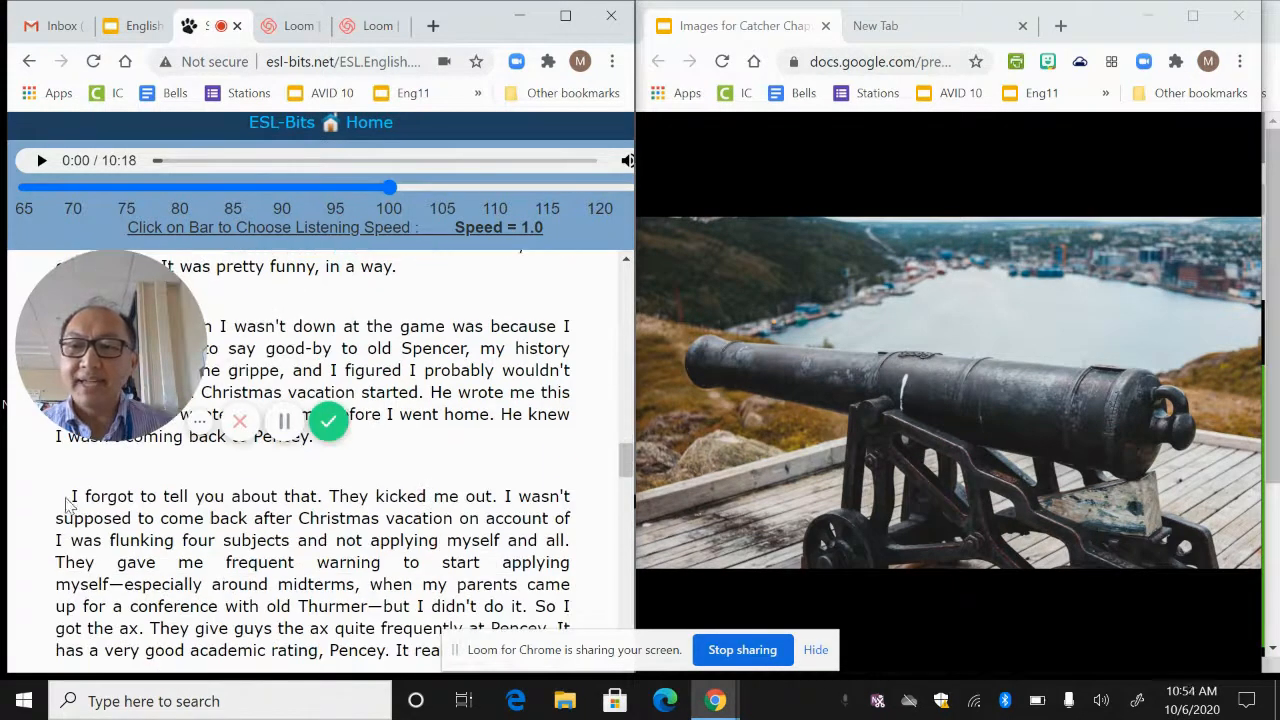
{"action": "left_click_drag", "start_coordinate": [70, 496], "coordinate": [450, 496]}
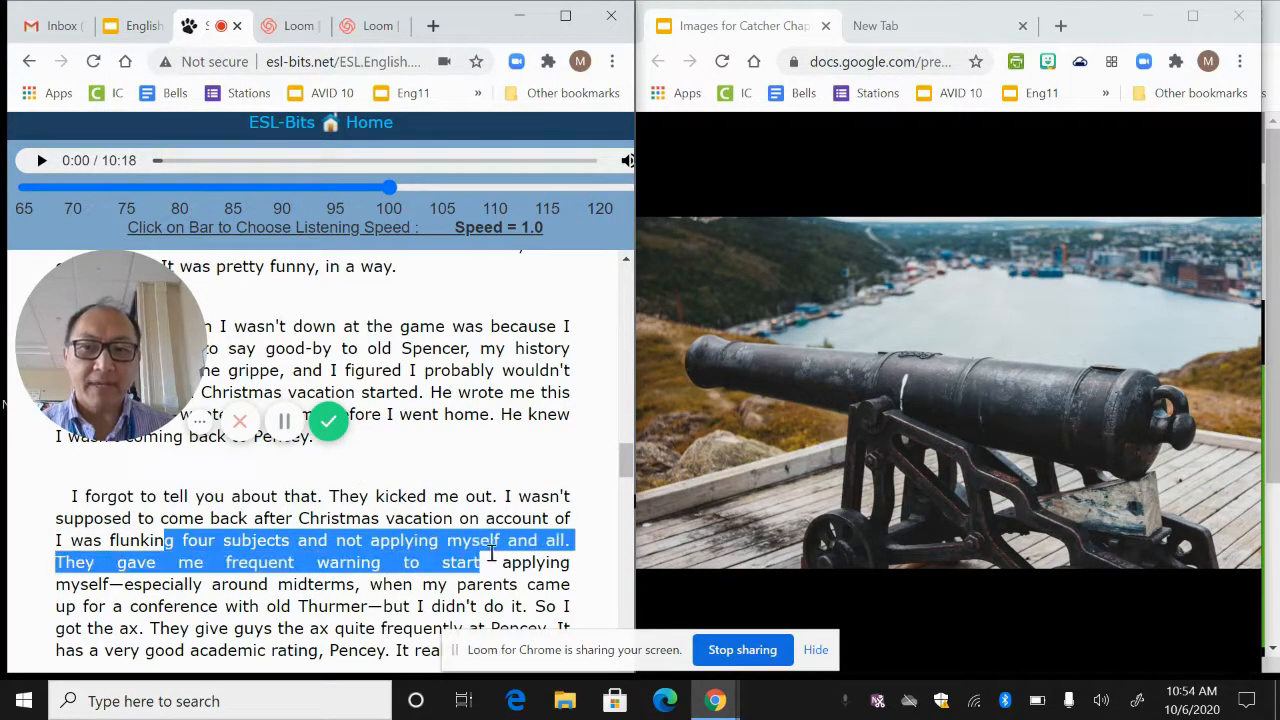
{"action": "mouse_move", "coordinate": [744, 570]}
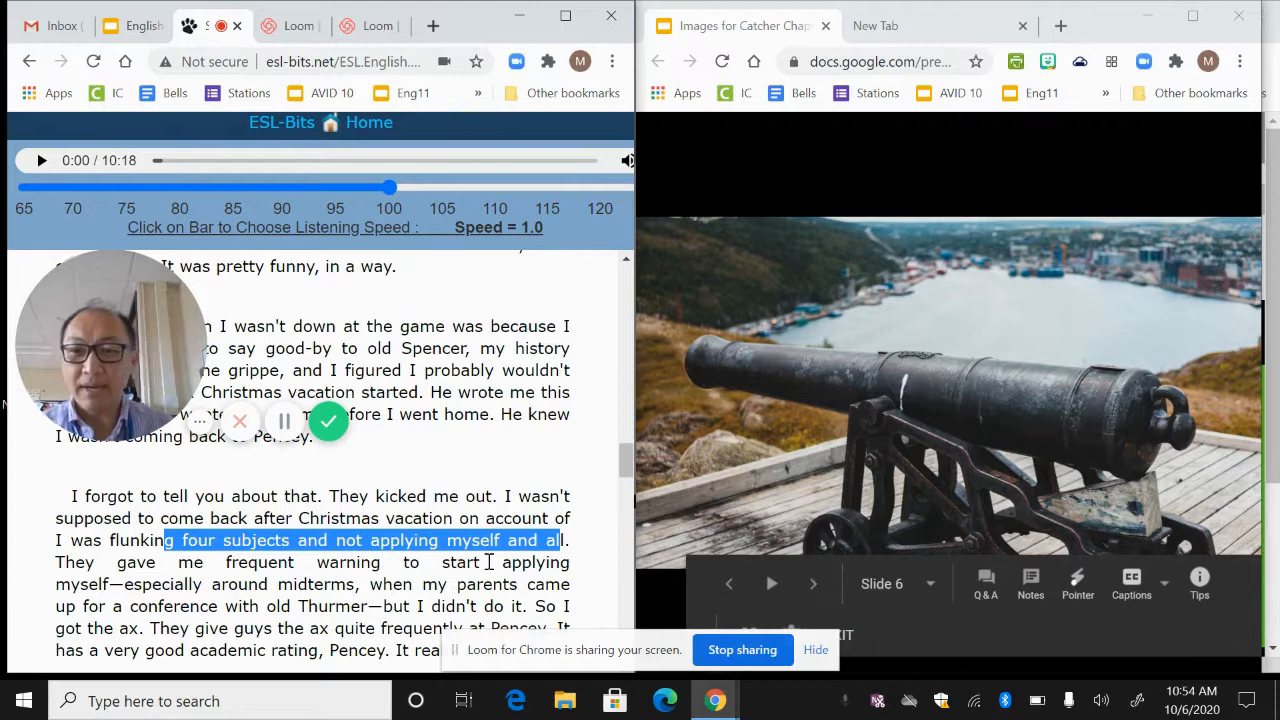
Highlight 'So I got the ax... It really does.' about Pencey's academic rating.
{"action": "scroll", "scroll_direction": "down", "scroll_amount": 3}
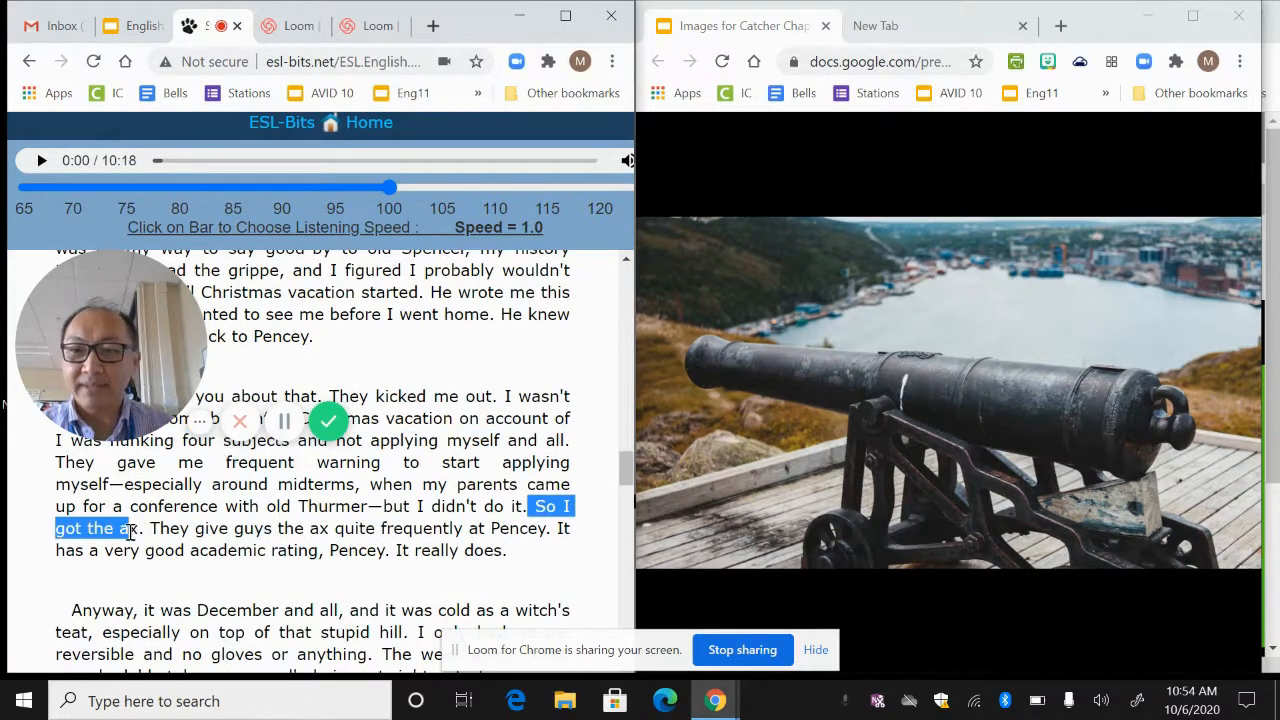
{"action": "left_click_drag", "start_coordinate": [130, 528], "coordinate": [350, 528]}
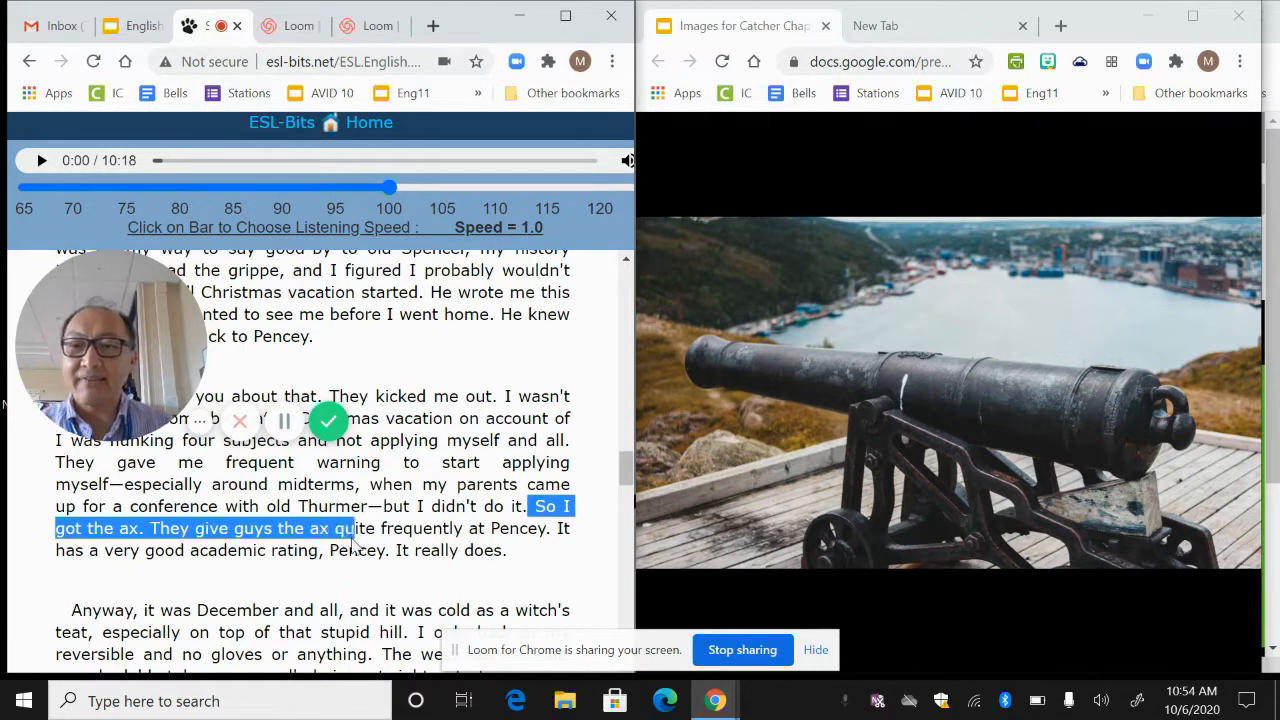
{"action": "left_click_drag", "start_coordinate": [350, 528], "coordinate": [496, 550]}
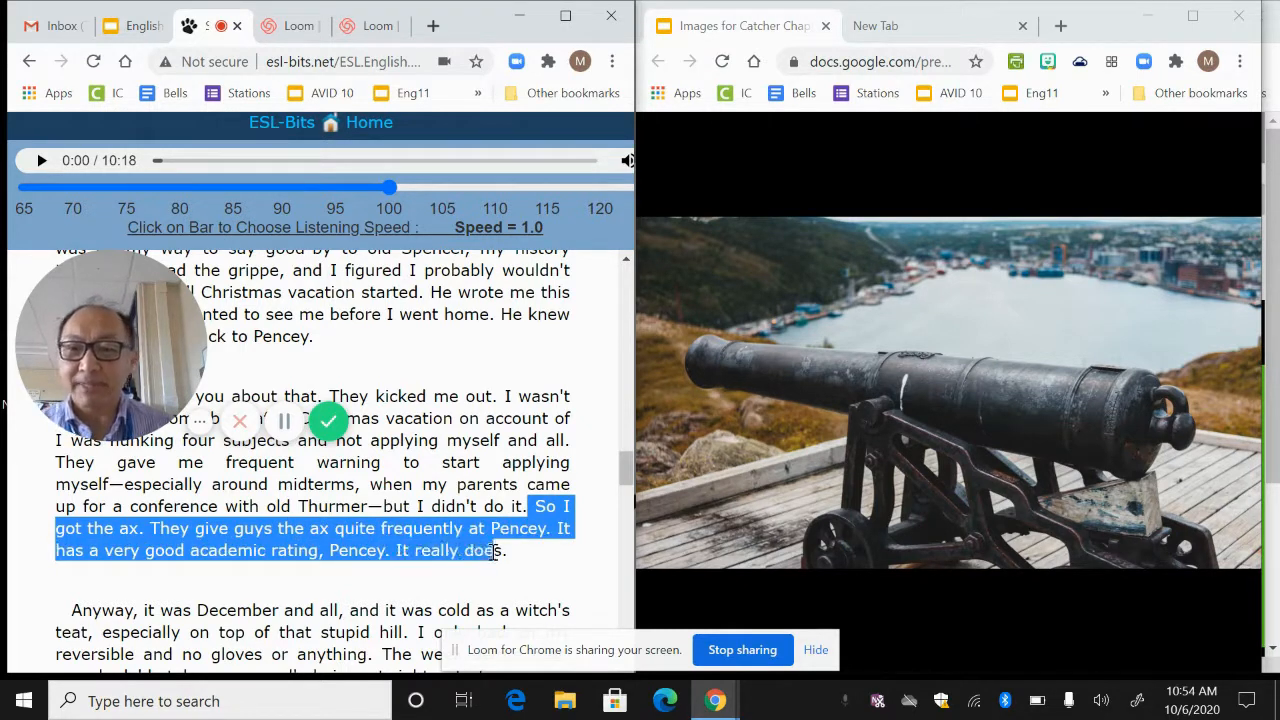
{"action": "mouse_move", "coordinate": [520, 560]}
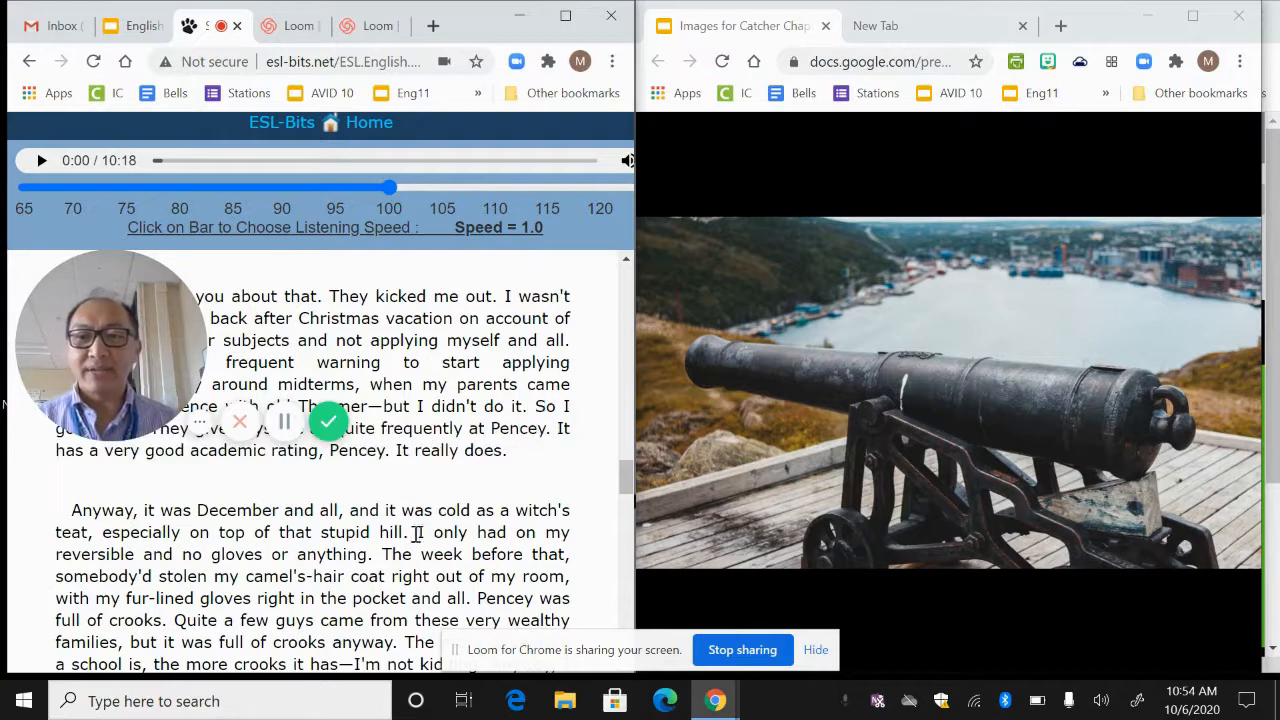
Scroll past the crazy cannon paragraph to the football-with-Tichener-and-Campbell paragraph.
{"action": "scroll", "scroll_direction": "down", "scroll_amount": 3}
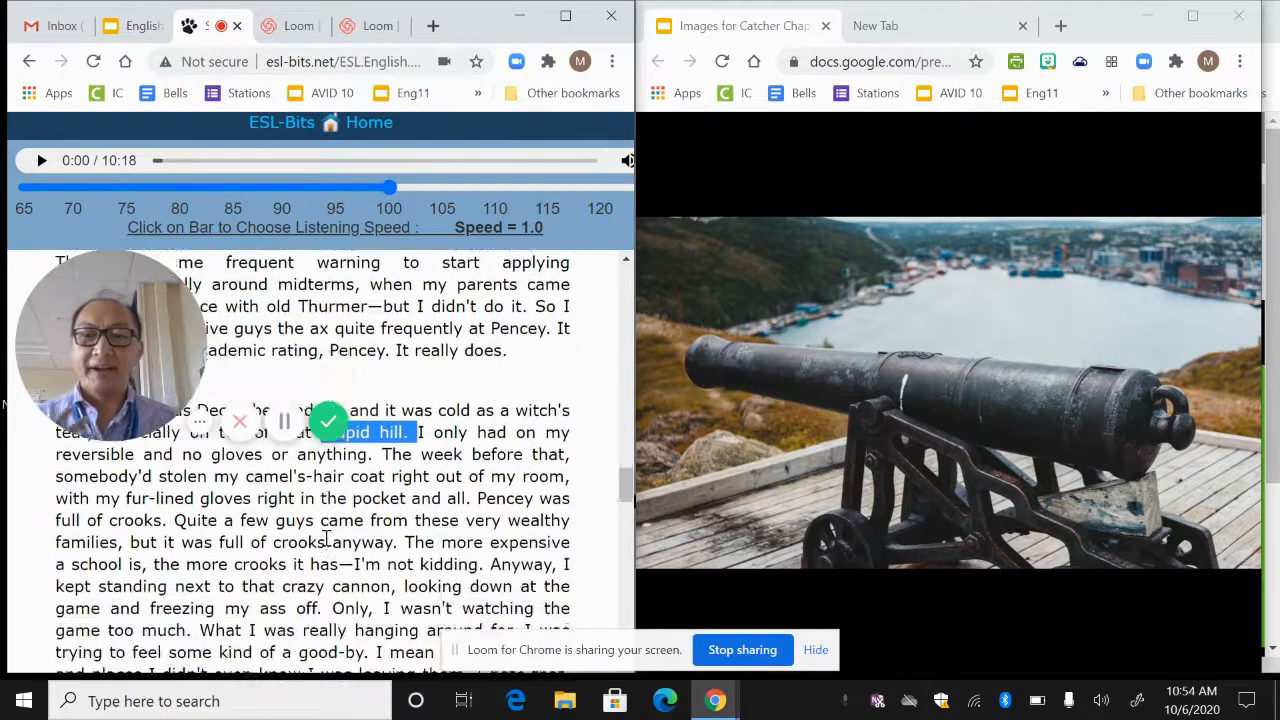
{"action": "scroll", "scroll_direction": "down", "scroll_amount": 3}
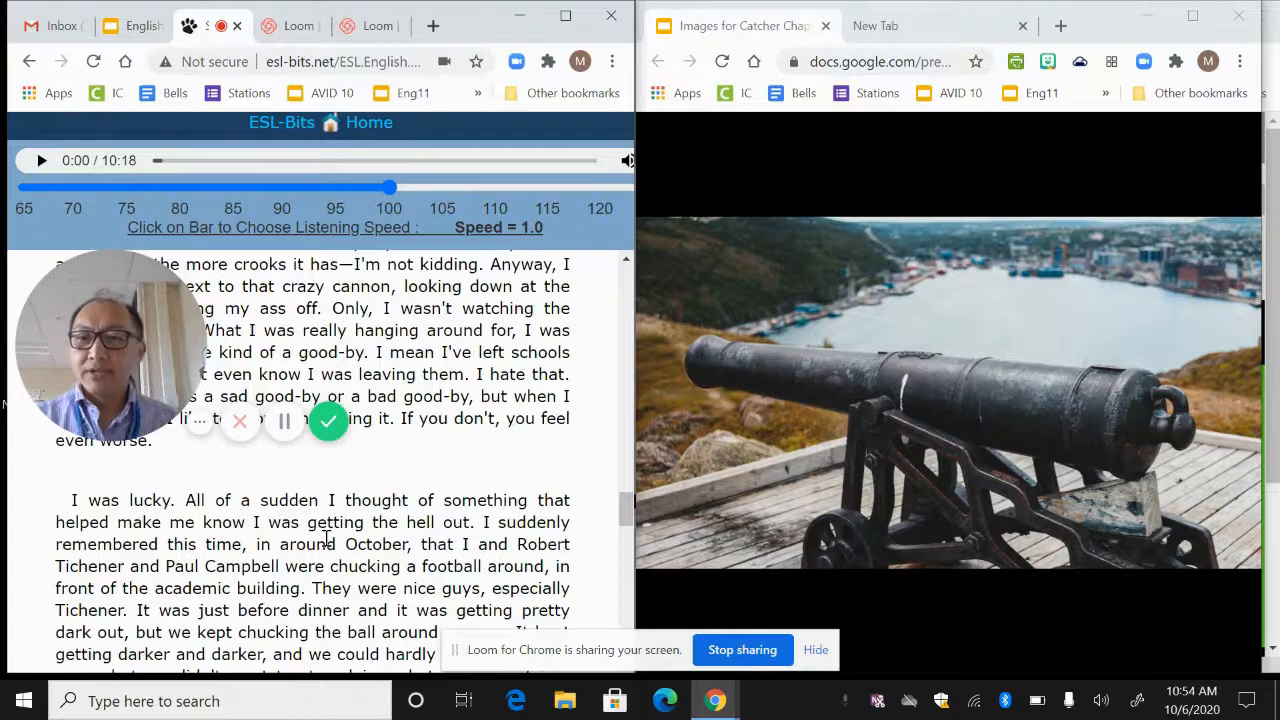
{"action": "scroll", "scroll_direction": "down", "scroll_amount": 3}
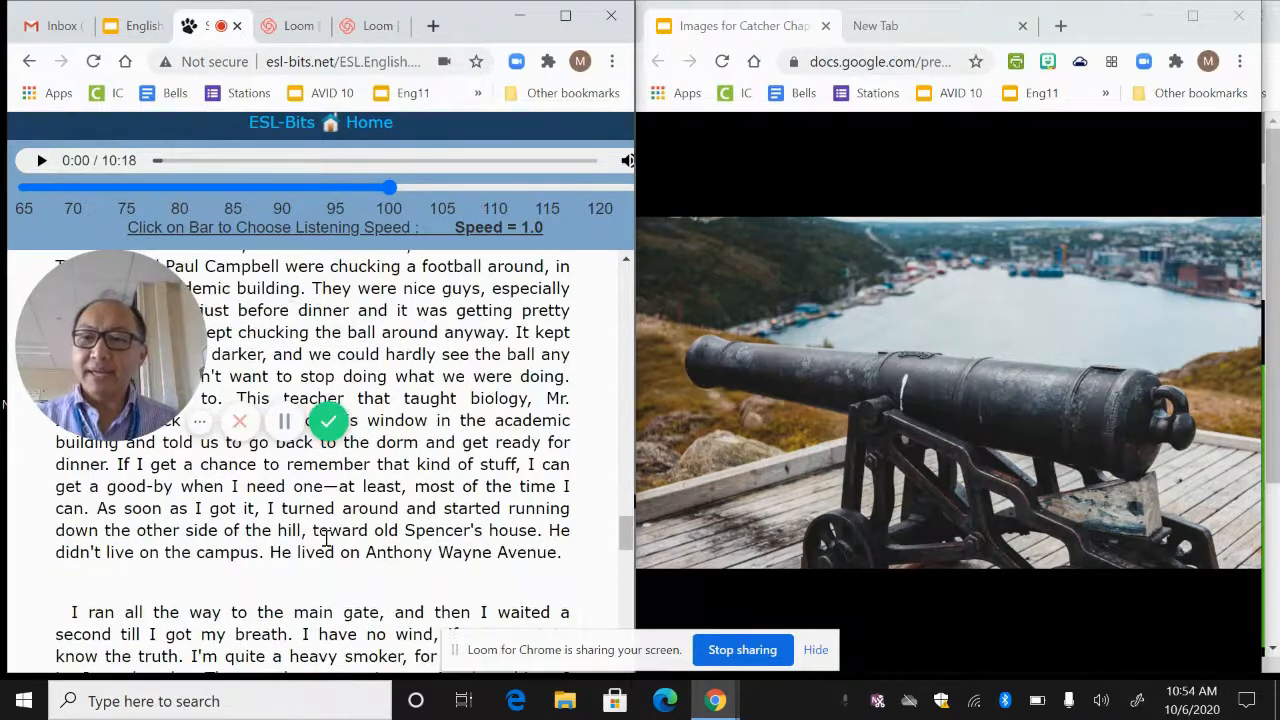
{"action": "scroll", "scroll_direction": "up", "scroll_amount": 3}
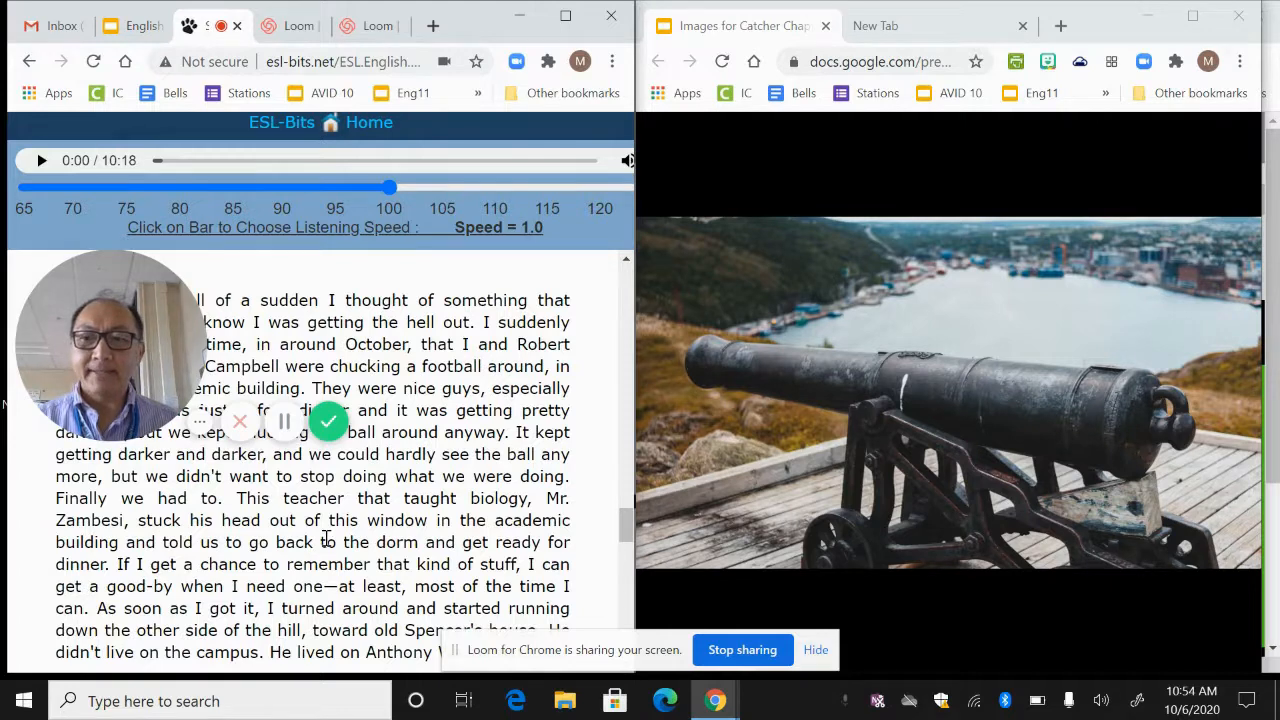
{"action": "scroll", "scroll_direction": "down", "scroll_amount": 3}
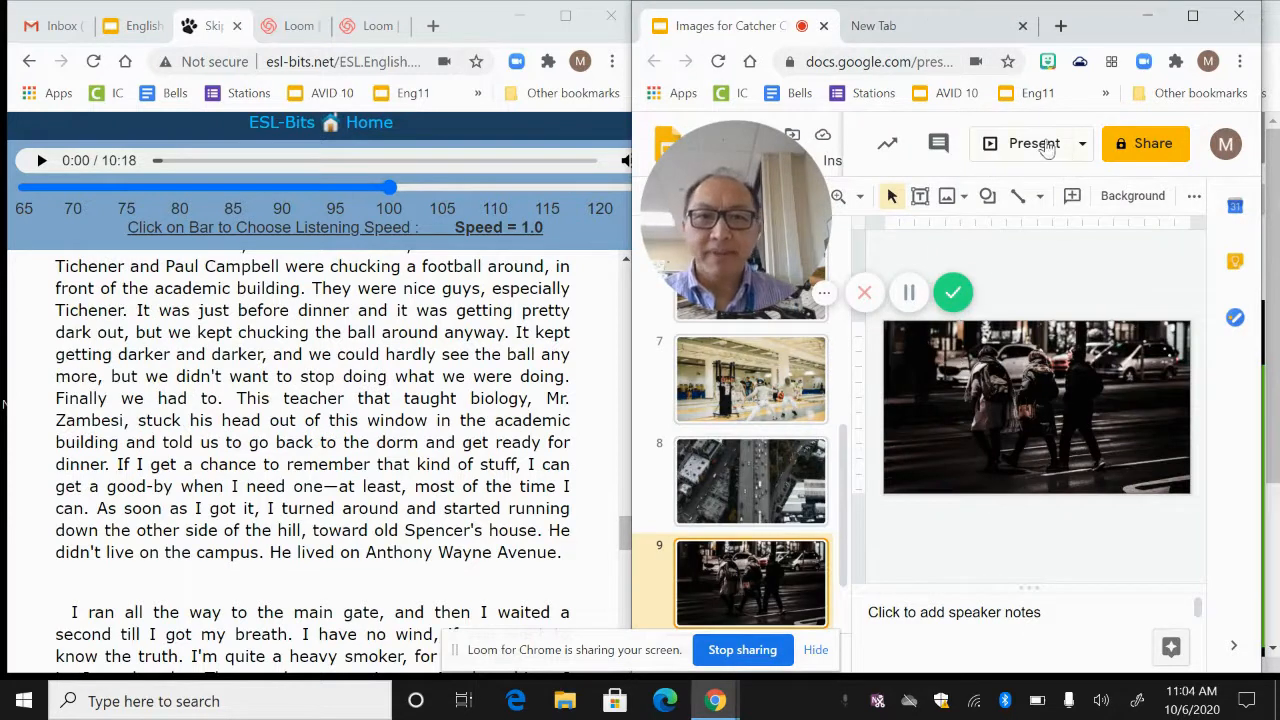
Start presenting from the night street scene slide, leaving full screen to show it in the window.
{"action": "left_click", "coordinate": [1032, 144]}
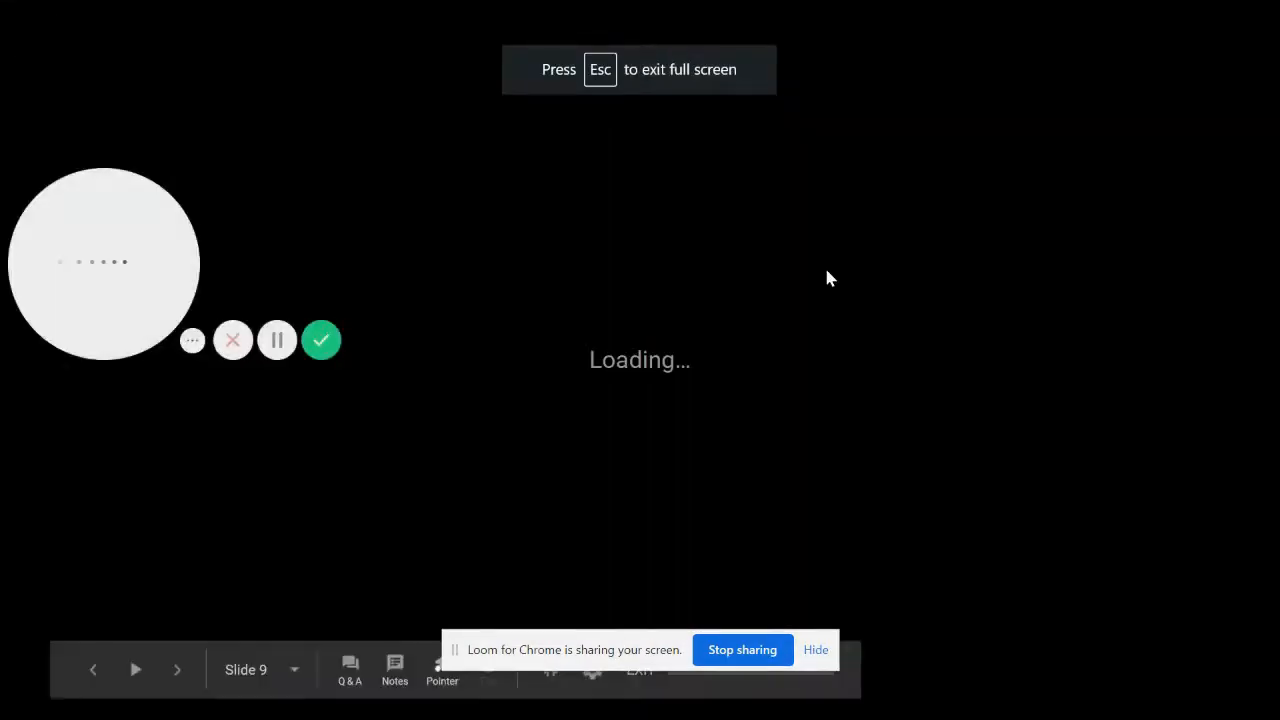
{"action": "key", "text": "Escape"}
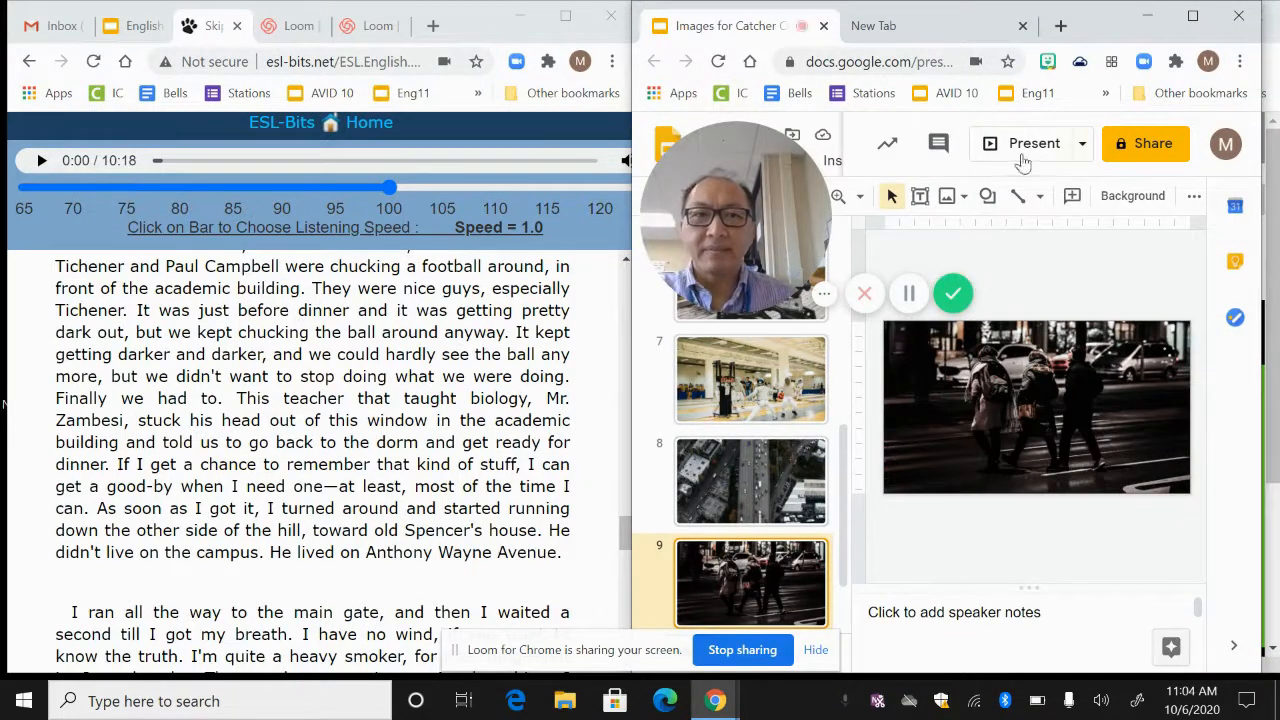
{"action": "left_click", "coordinate": [1034, 144]}
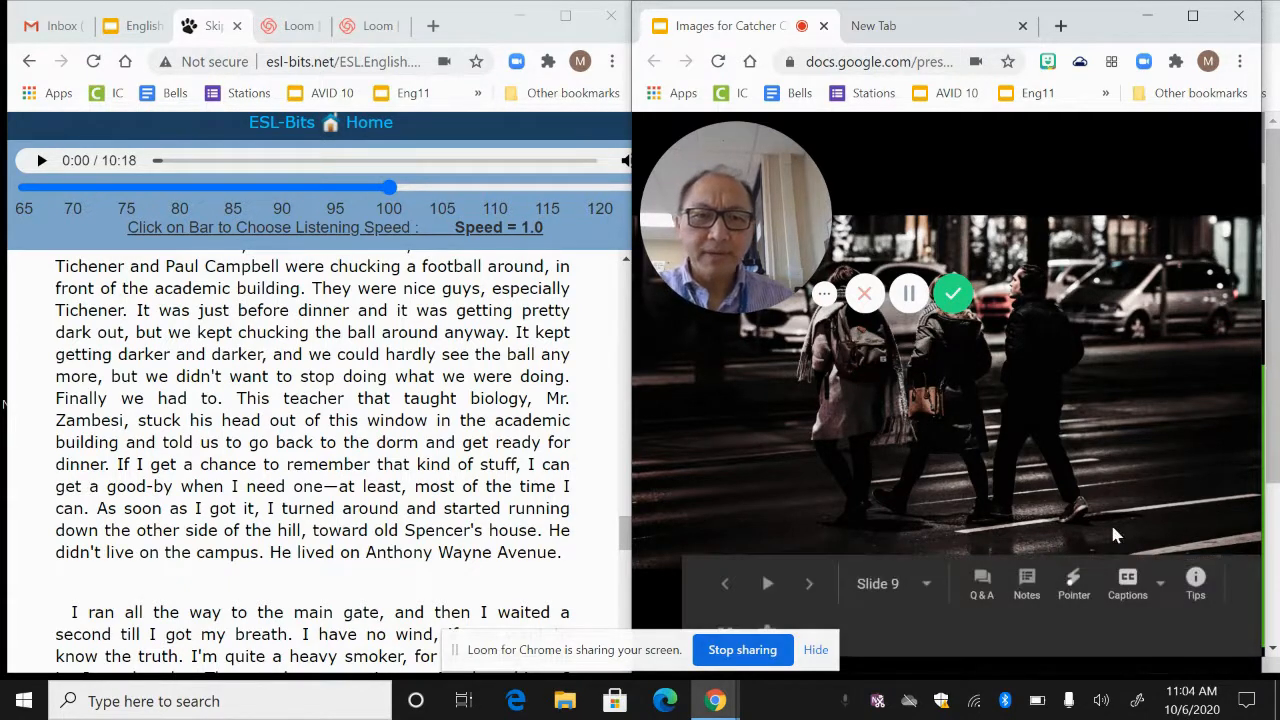
Mark the heavy-smoker sentences, clear them, then highlight 'It was icy as hell and I damn near fell down.'.
{"action": "scroll", "scroll_direction": "down", "scroll_amount": 3}
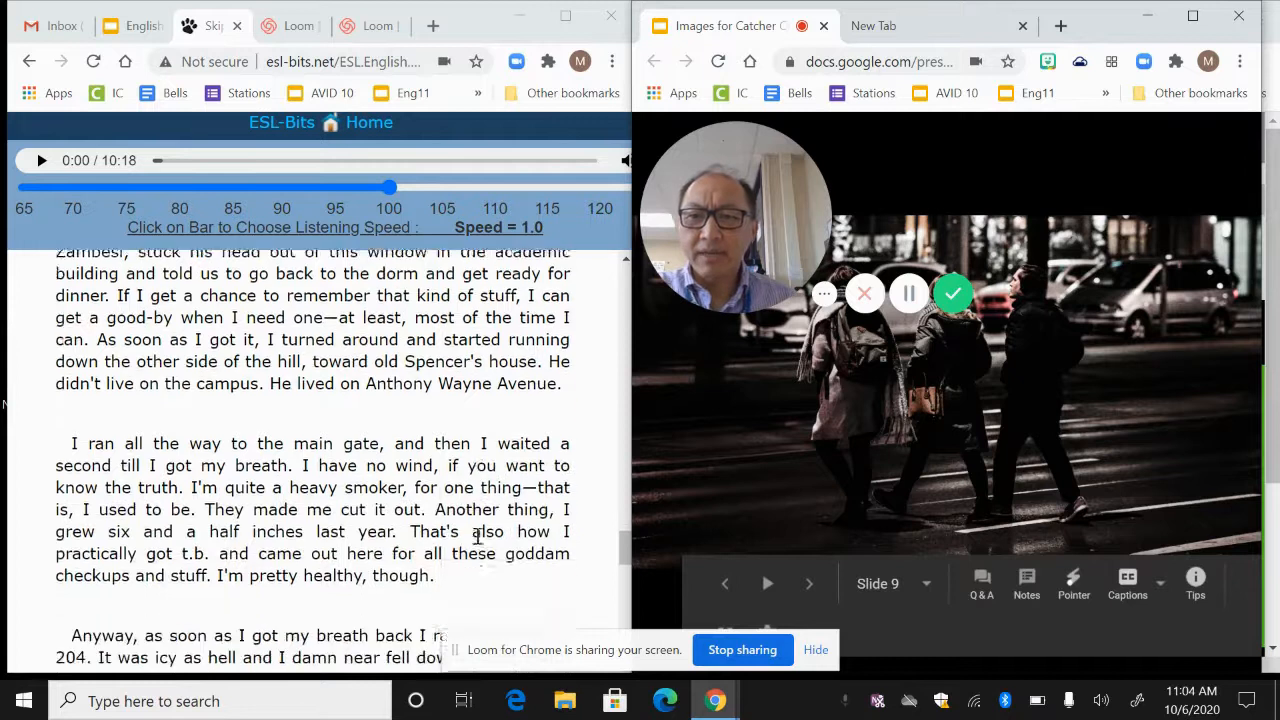
{"action": "scroll", "scroll_direction": "down", "scroll_amount": 3}
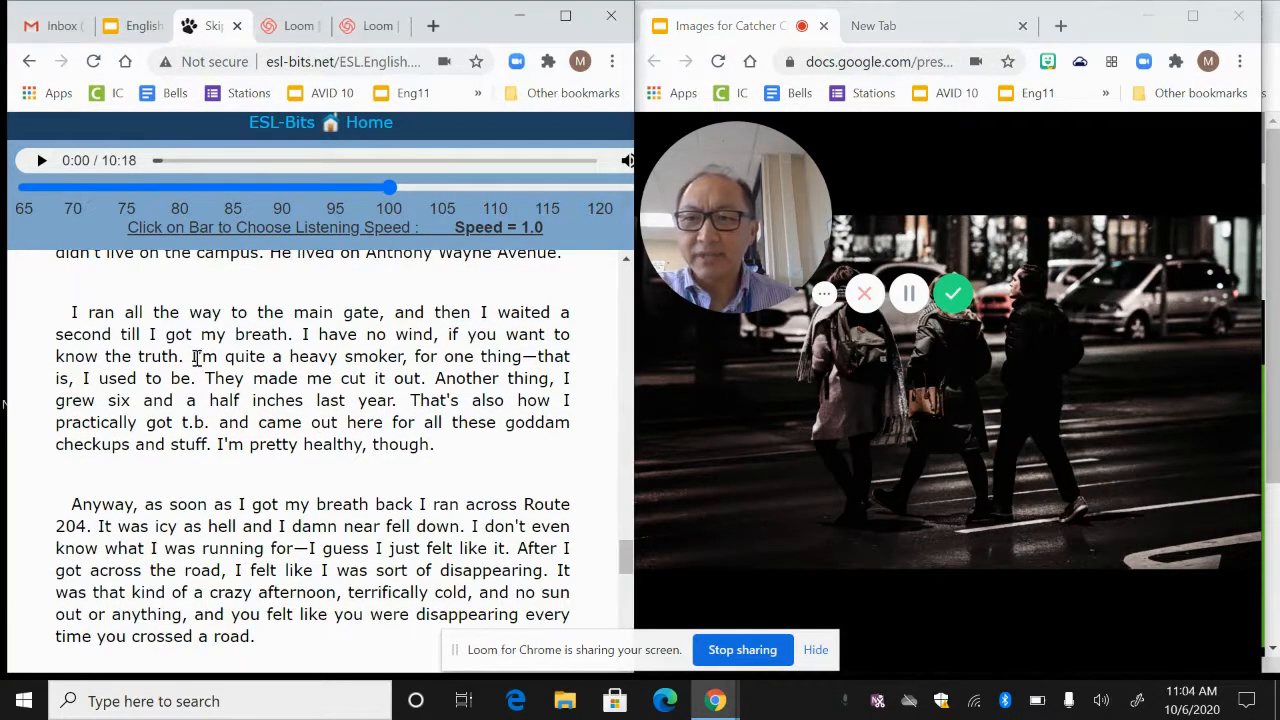
{"action": "left_click_drag", "start_coordinate": [190, 356], "coordinate": [300, 378]}
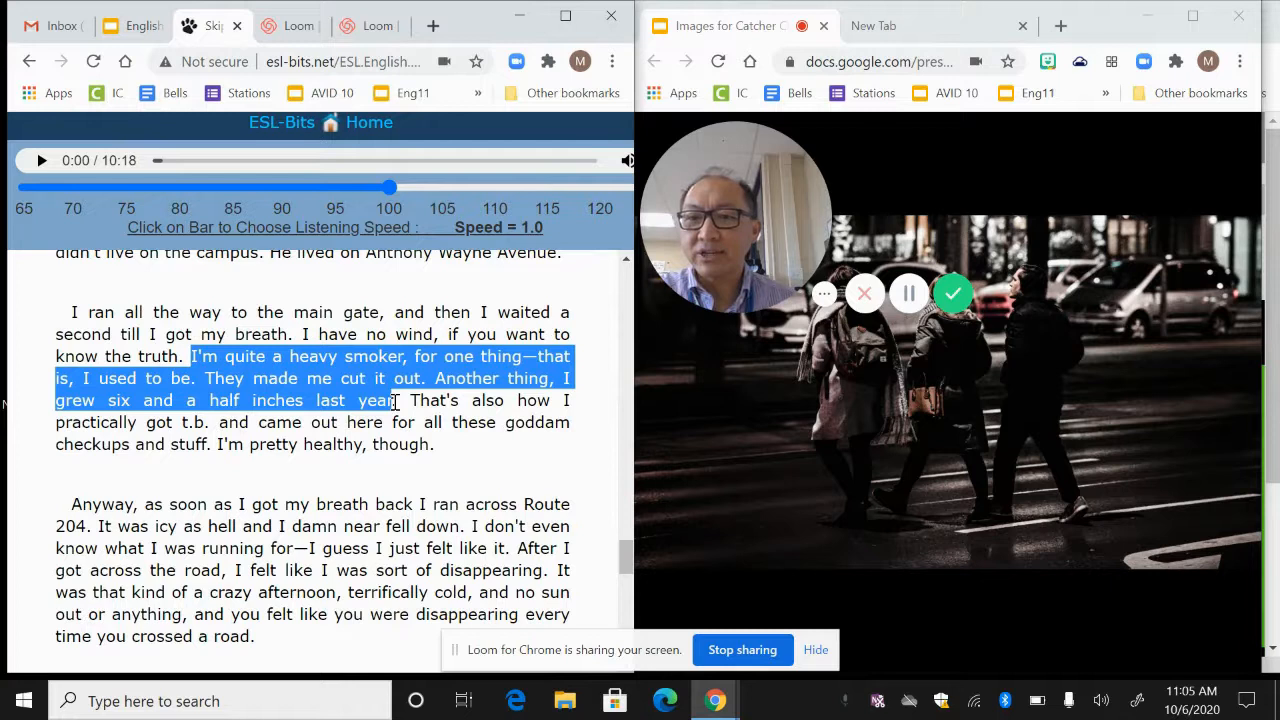
{"action": "left_click_drag", "start_coordinate": [398, 400], "coordinate": [262, 422]}
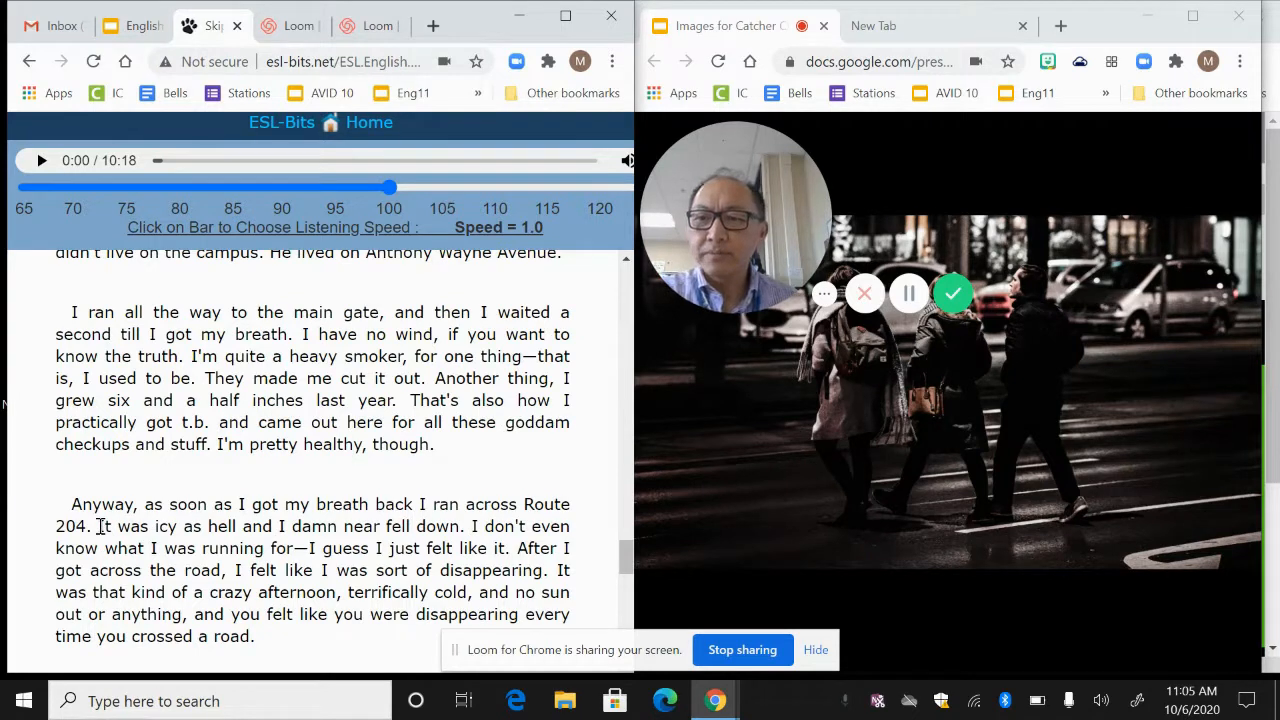
{"action": "left_click_drag", "start_coordinate": [96, 526], "coordinate": [450, 548]}
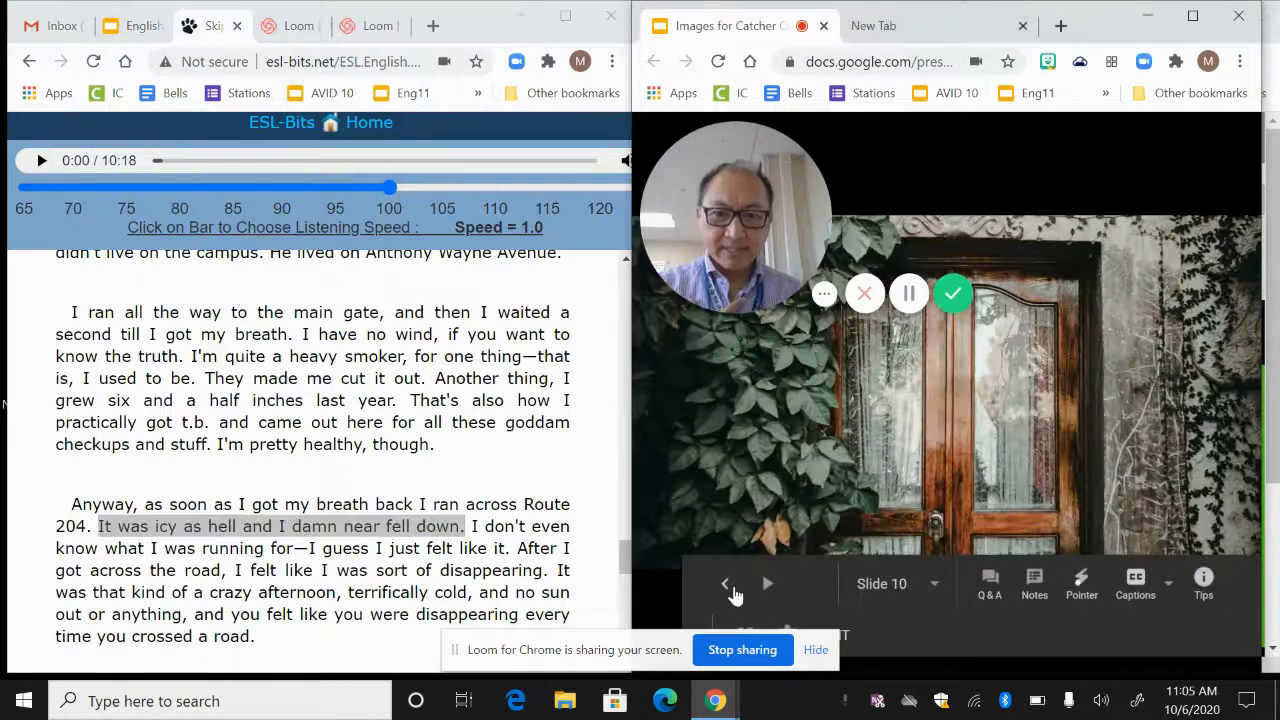
Return to the aerial city highway slide and scroll further down the story text.
{"action": "left_click", "coordinate": [726, 584]}
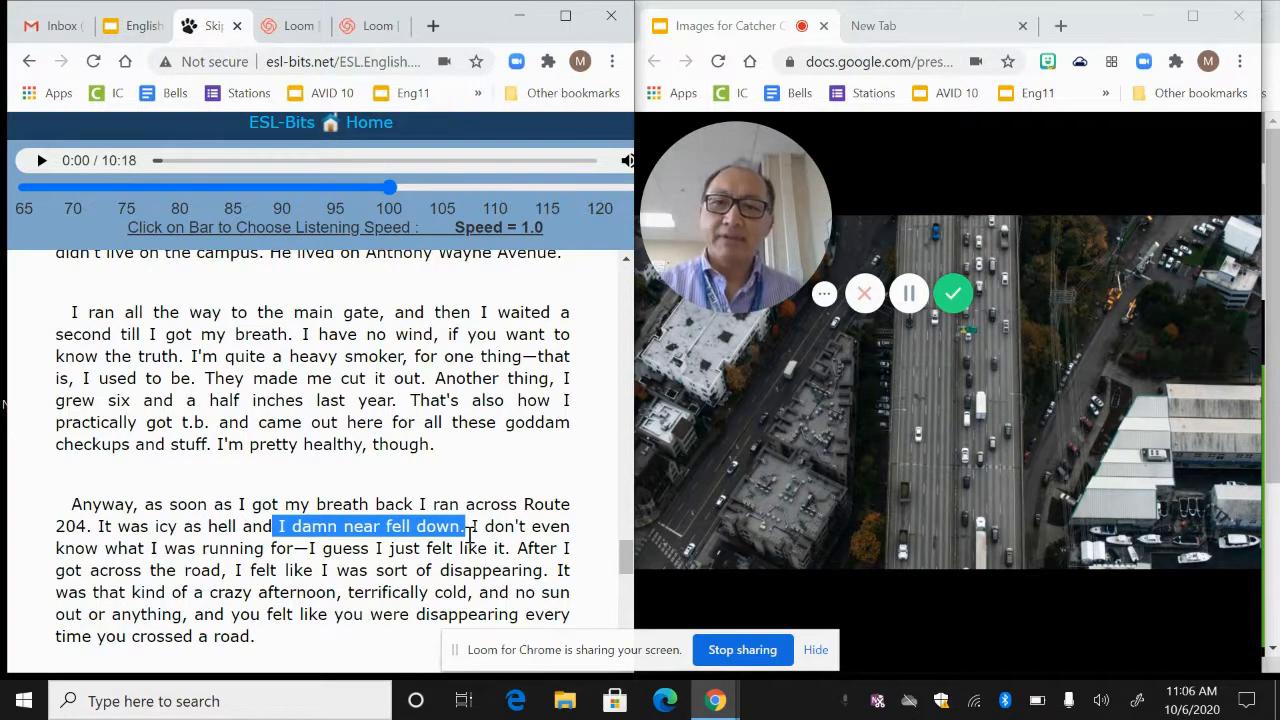
{"action": "scroll", "scroll_direction": "down", "scroll_amount": 3}
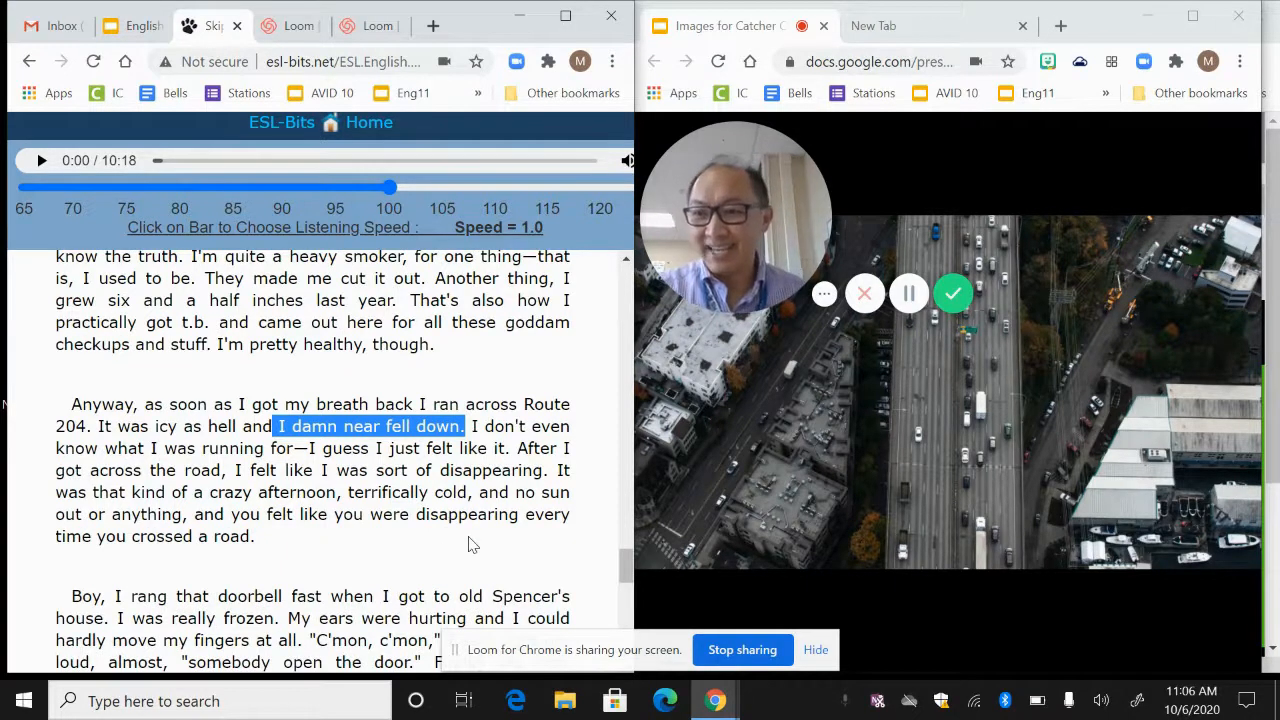
{"action": "scroll", "scroll_direction": "down", "scroll_amount": 3}
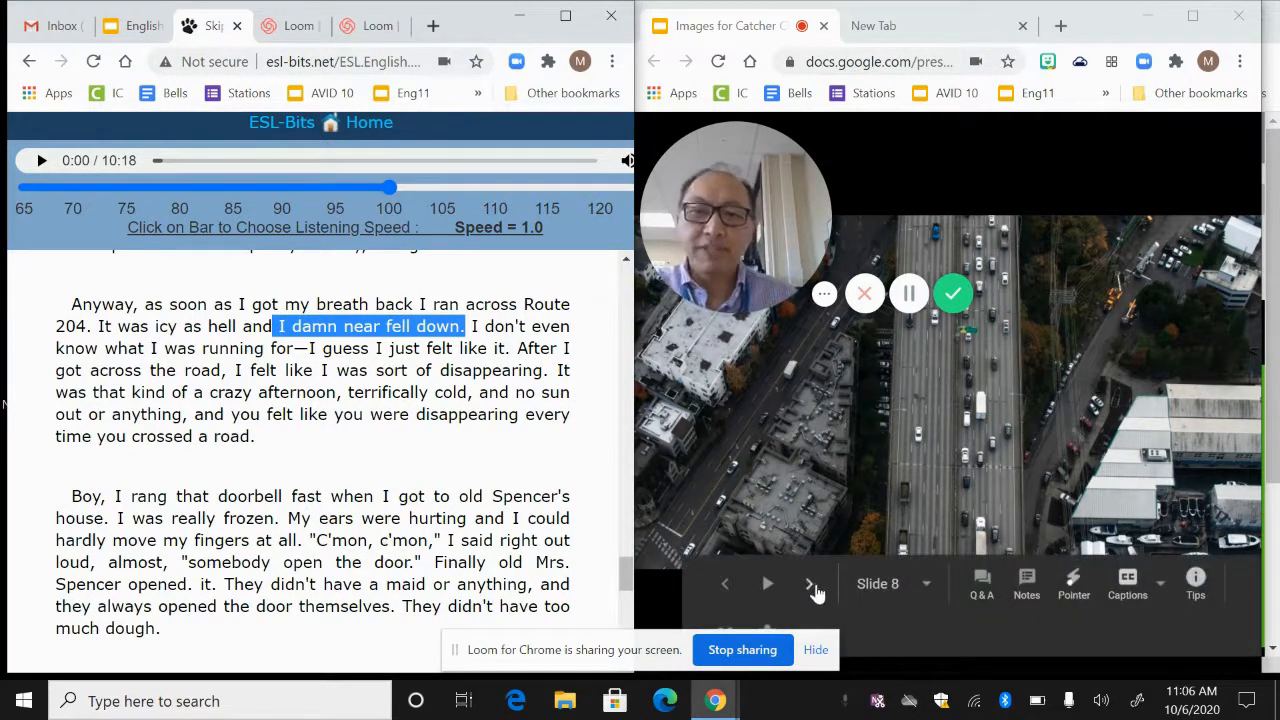
Show slide 10's ivy-covered door and highlight 'They didn't have a maid... door themselves.'.
{"action": "left_click", "coordinate": [810, 584]}
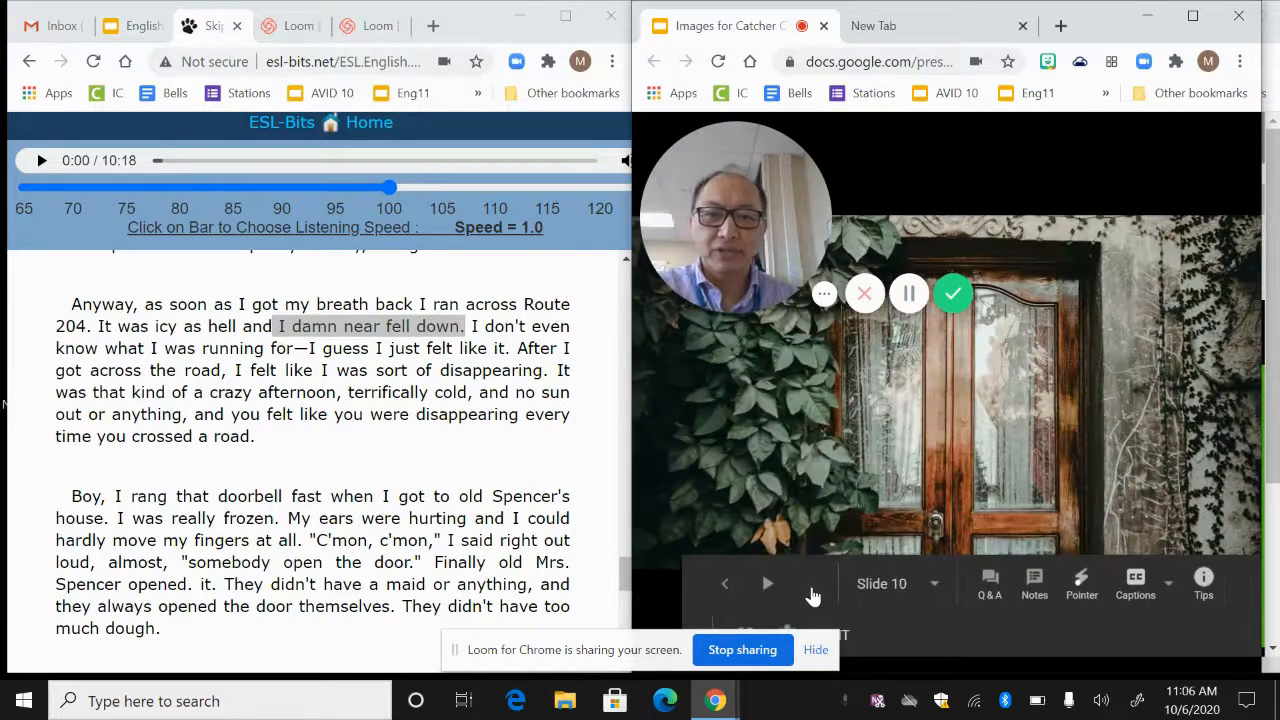
{"action": "scroll", "scroll_direction": "down", "scroll_amount": 3}
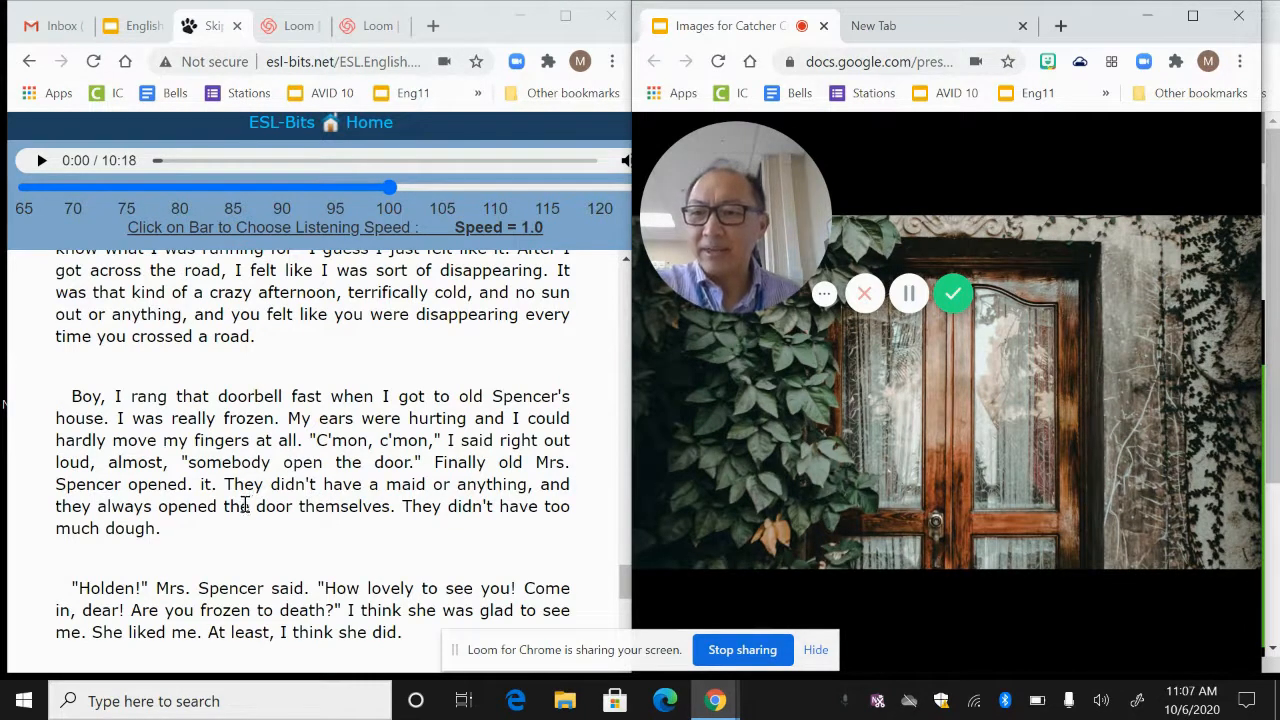
{"action": "left_click_drag", "start_coordinate": [224, 484], "coordinate": [396, 506]}
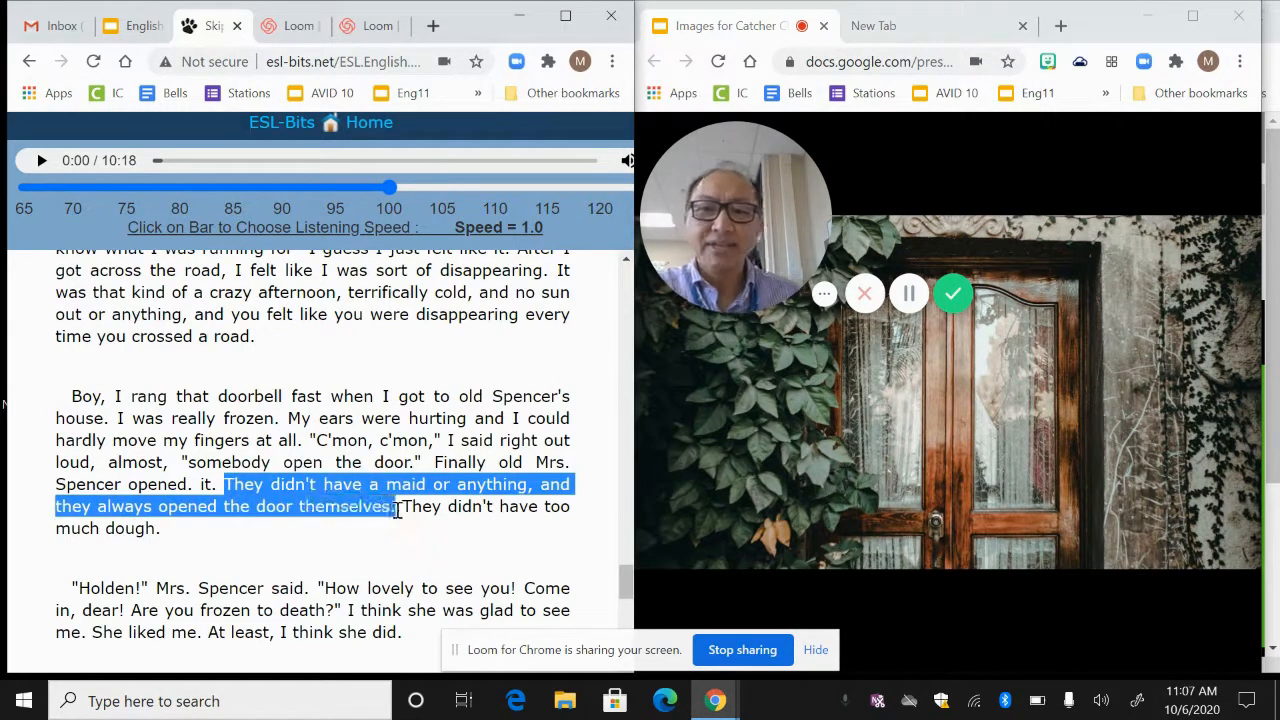